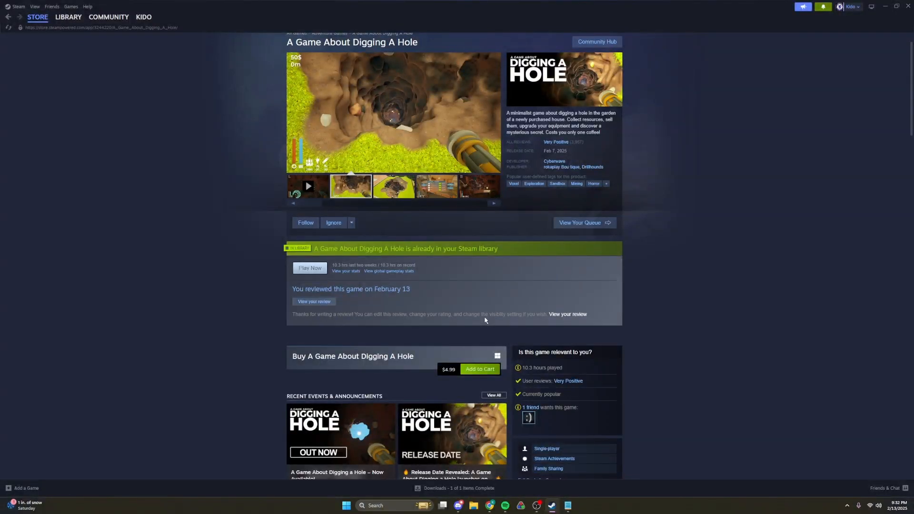
- Browse through the game's screenshots on the store page
{"action": "left_click", "coordinate": [394, 186]}
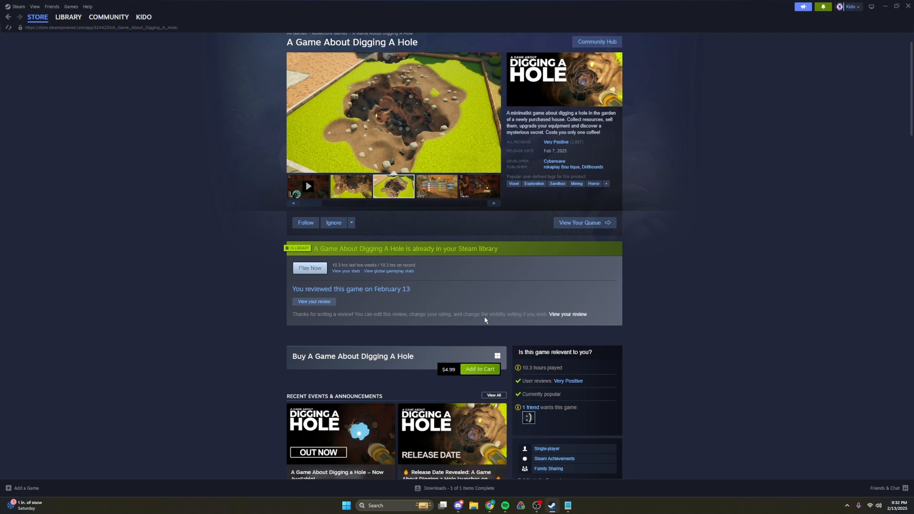
{"action": "left_click", "coordinate": [436, 186]}
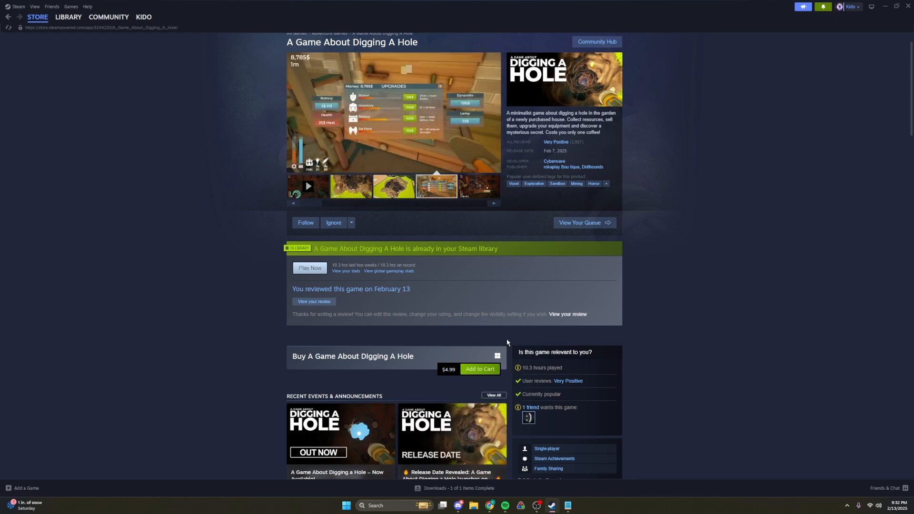
{"action": "scroll", "scroll_direction": "up", "scroll_amount": 3}
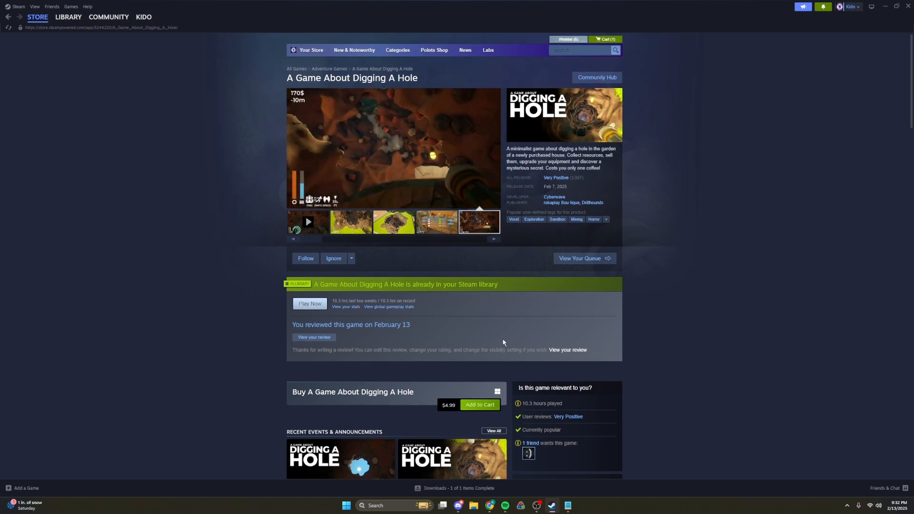
{"action": "mouse_move", "coordinate": [476, 335]}
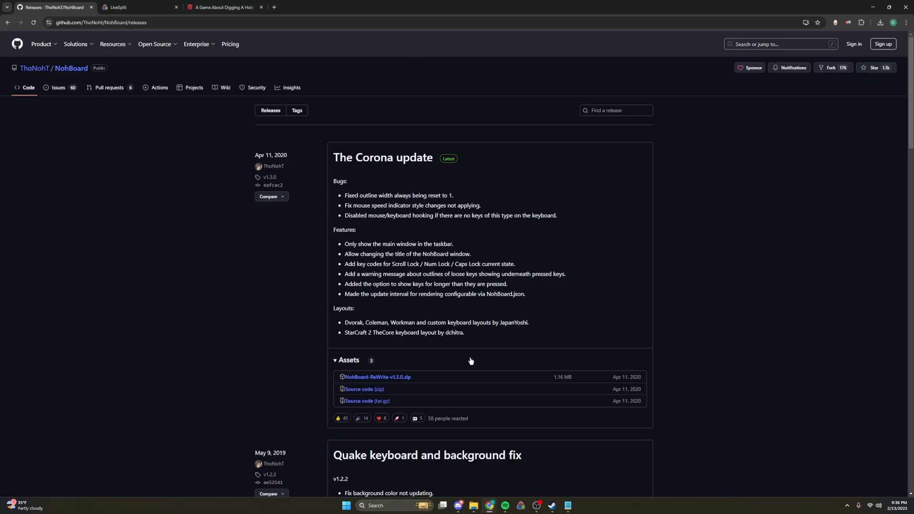
- Extract the newest NohBoard zip download into its own folder in Downloads
{"action": "left_click", "coordinate": [99, 22]}
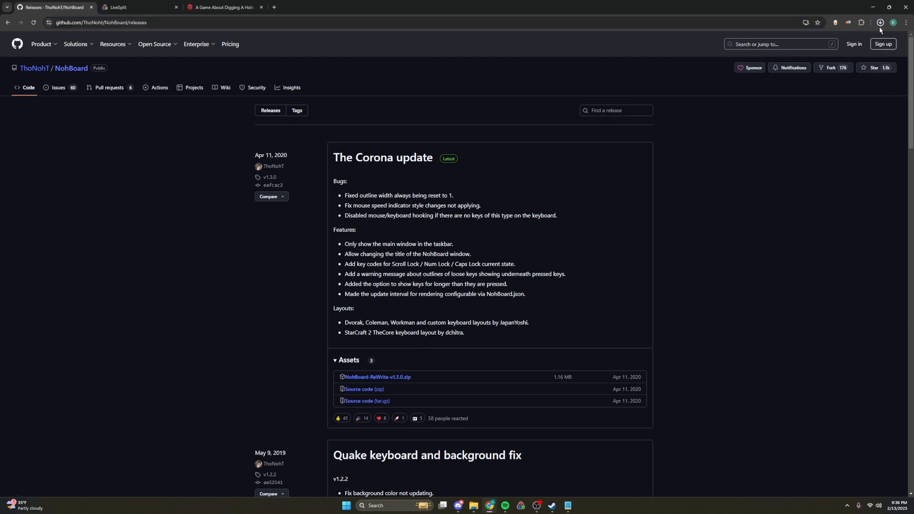
{"action": "left_click", "coordinate": [880, 23]}
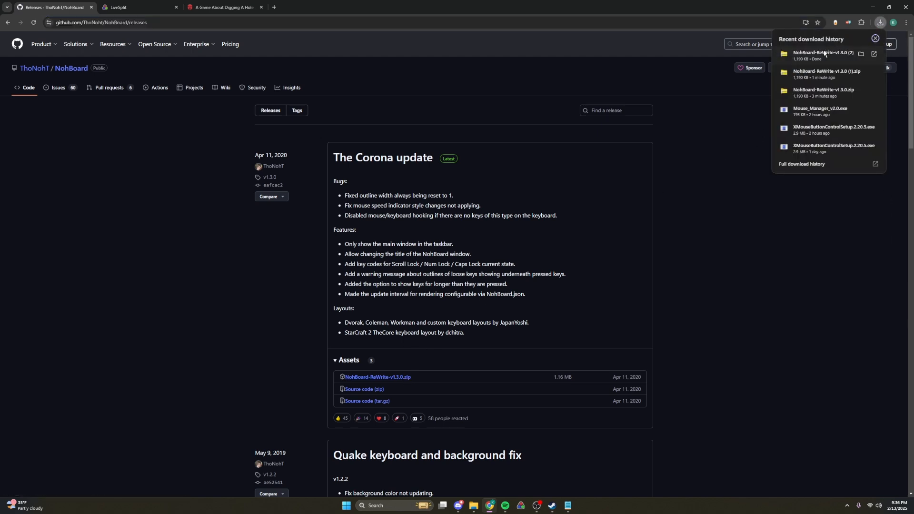
{"action": "left_click", "coordinate": [860, 53]}
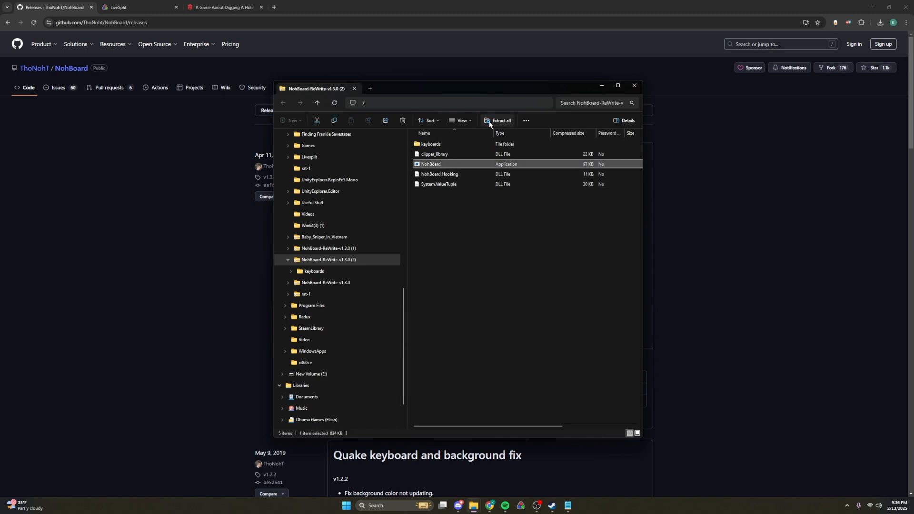
{"action": "left_click", "coordinate": [499, 121]}
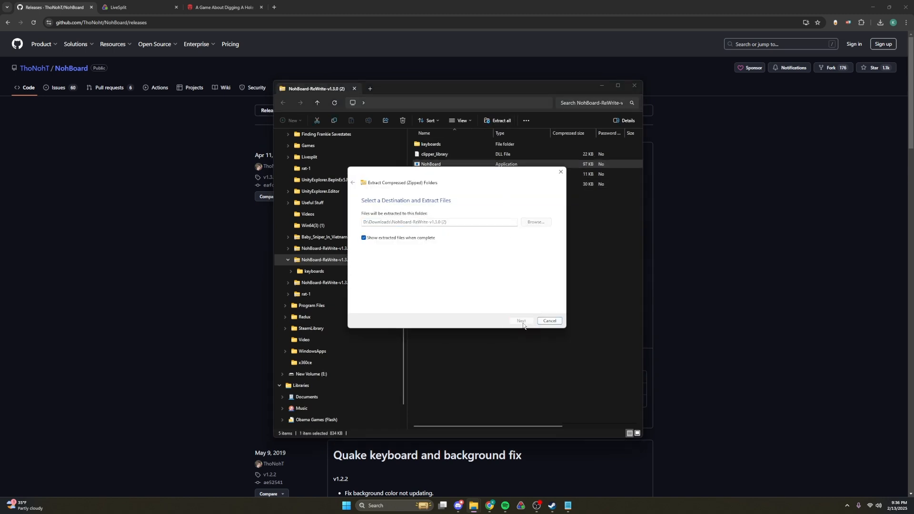
{"action": "left_click", "coordinate": [519, 321]}
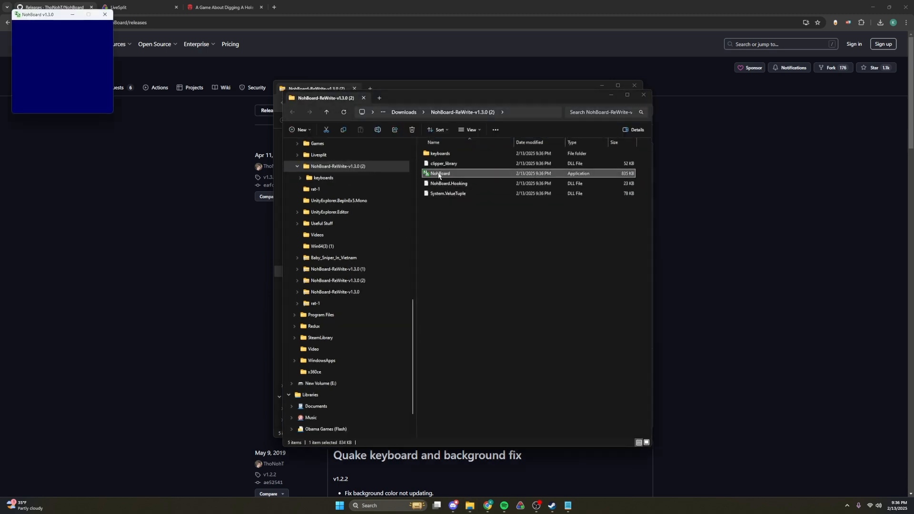
- Launch NohBoard.exe and load a keyboard category, definition and style with mouse on green
{"action": "double_click", "coordinate": [439, 174]}
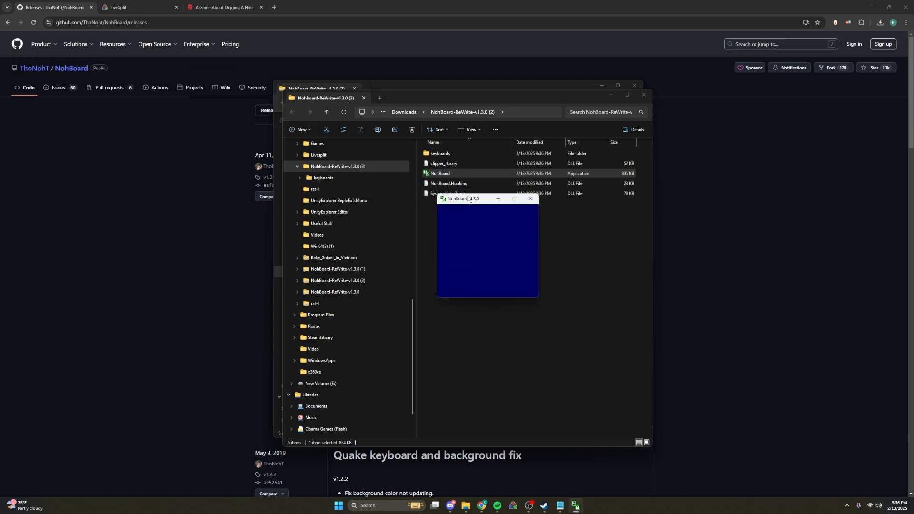
{"action": "right_click", "coordinate": [474, 262]}
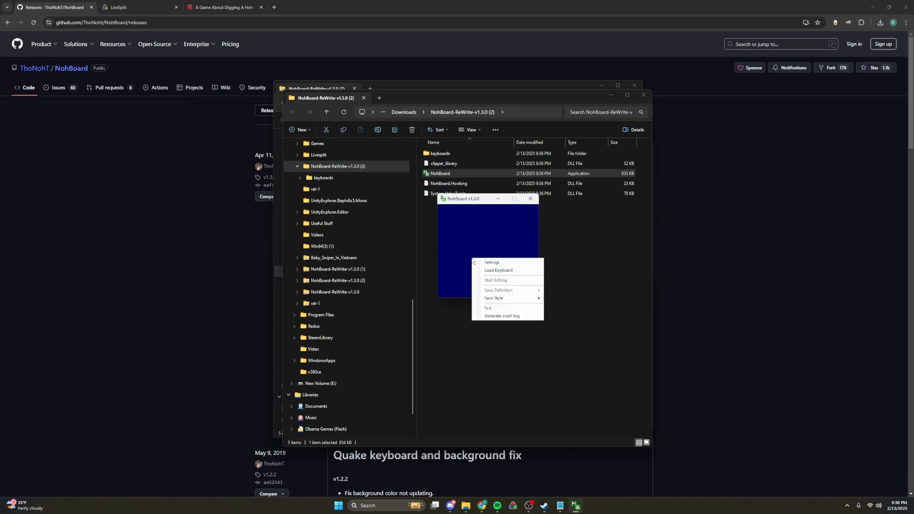
{"action": "left_click", "coordinate": [498, 269]}
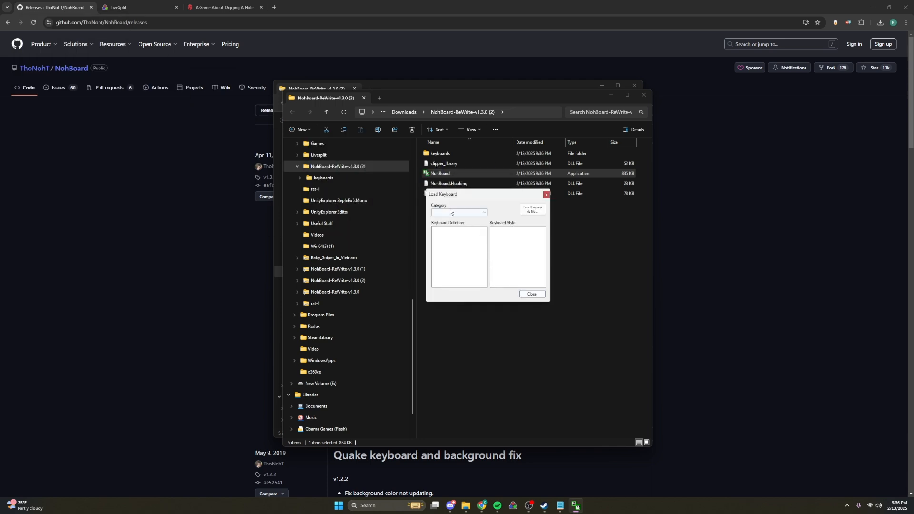
{"action": "left_click", "coordinate": [485, 211]}
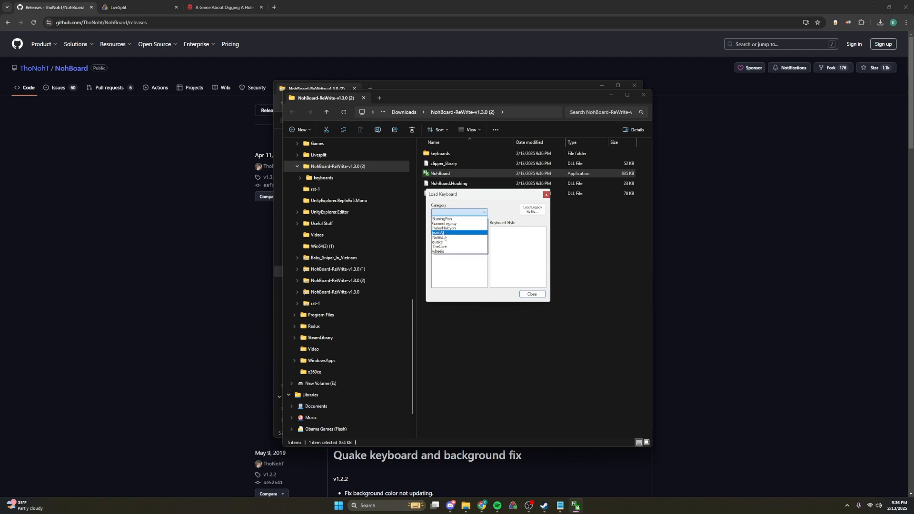
{"action": "left_click", "coordinate": [441, 233]}
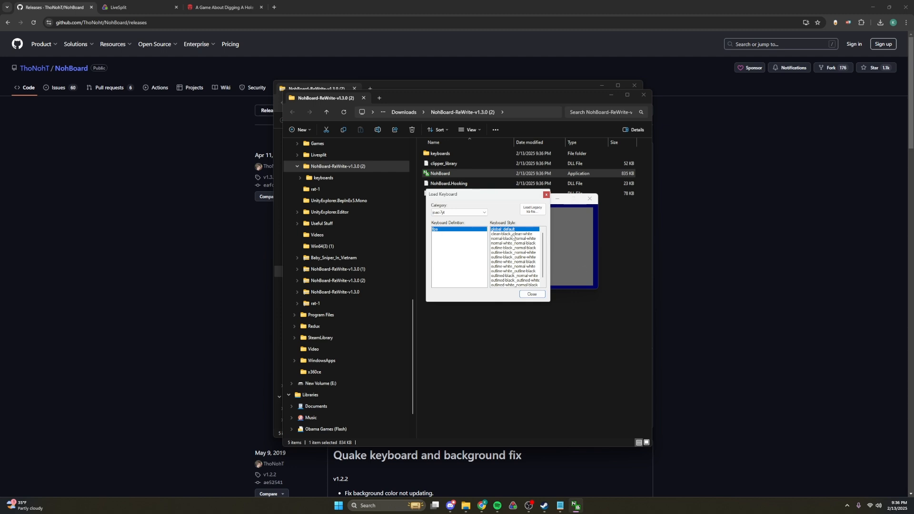
{"action": "left_click", "coordinate": [513, 234]}
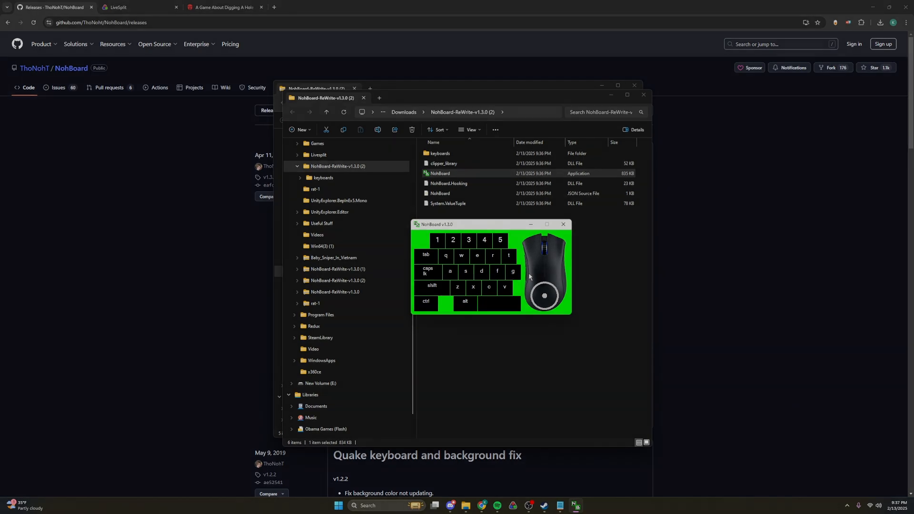
- Download the LiveSplit 1.8.33 zip from the LiveSplit website's Downloads page
{"action": "left_click", "coordinate": [137, 8]}
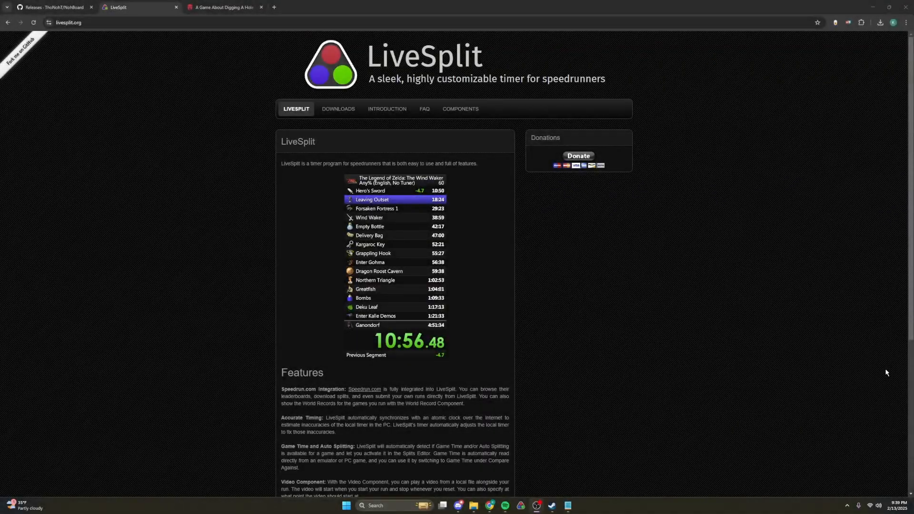
{"action": "mouse_move", "coordinate": [334, 213]}
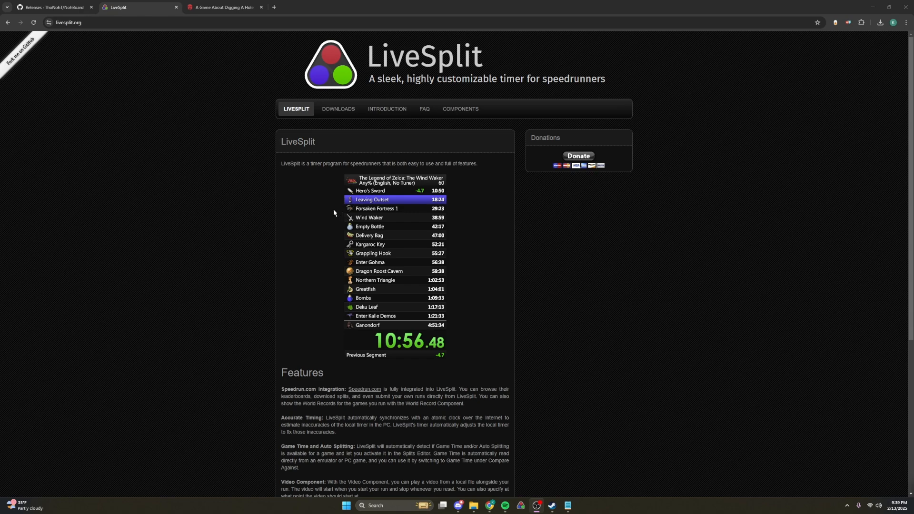
{"action": "mouse_move", "coordinate": [338, 114]}
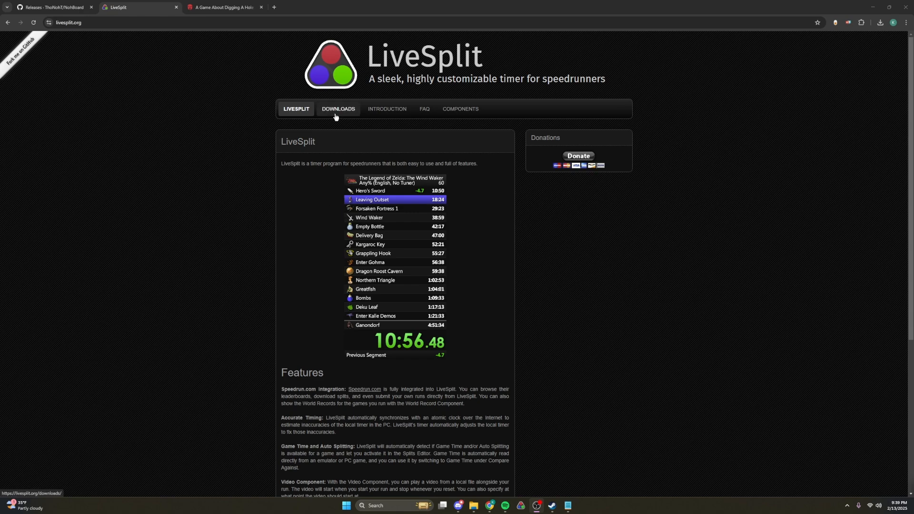
{"action": "mouse_move", "coordinate": [206, 78]}
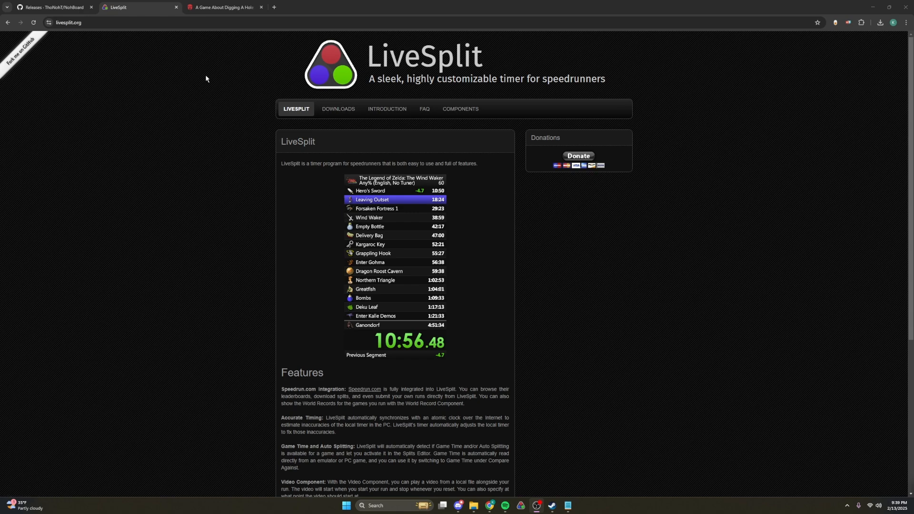
{"action": "left_click", "coordinate": [338, 109]}
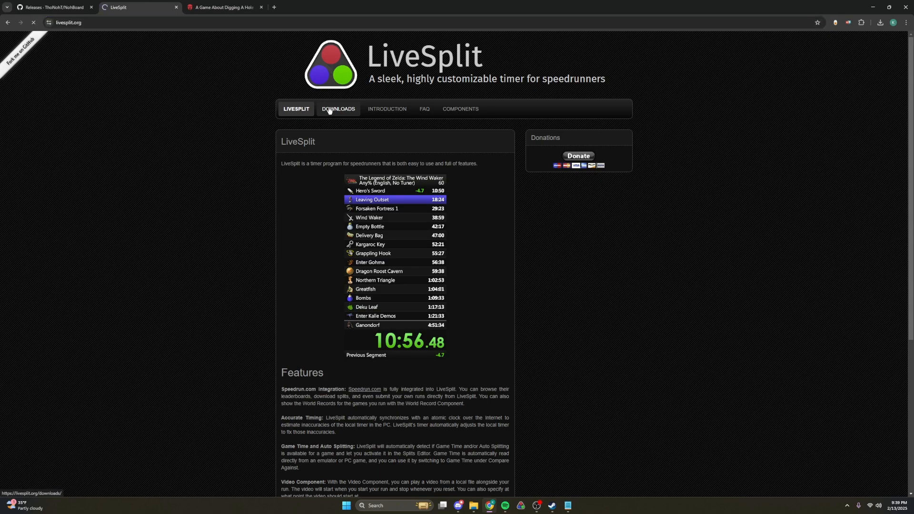
{"action": "left_click", "coordinate": [338, 109]}
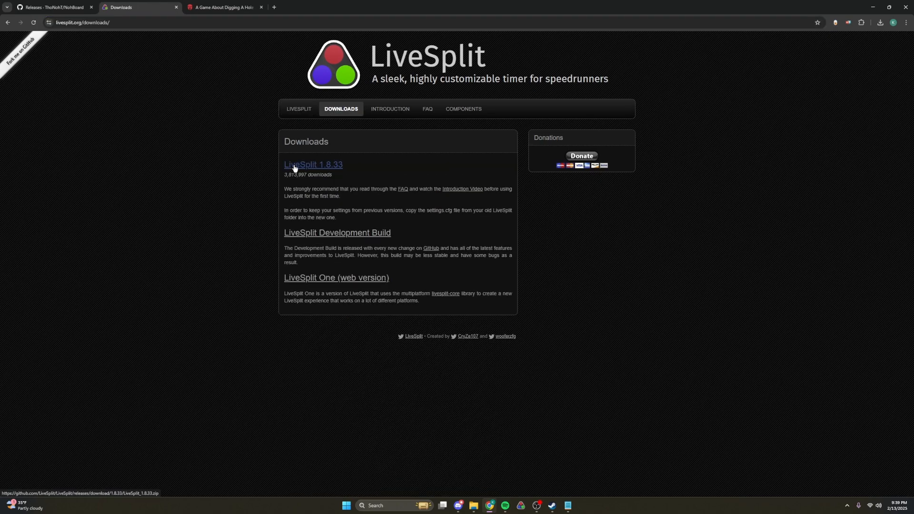
{"action": "left_click", "coordinate": [314, 164]}
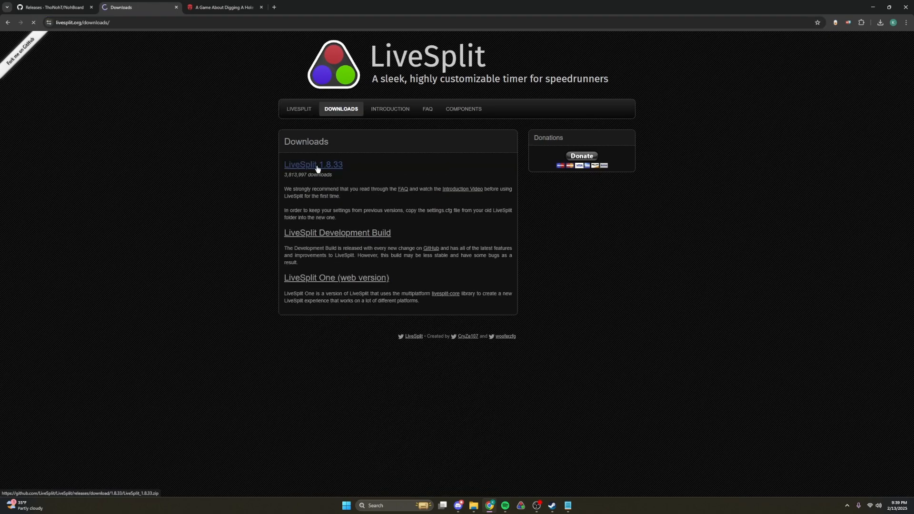
{"action": "left_click", "coordinate": [880, 22]}
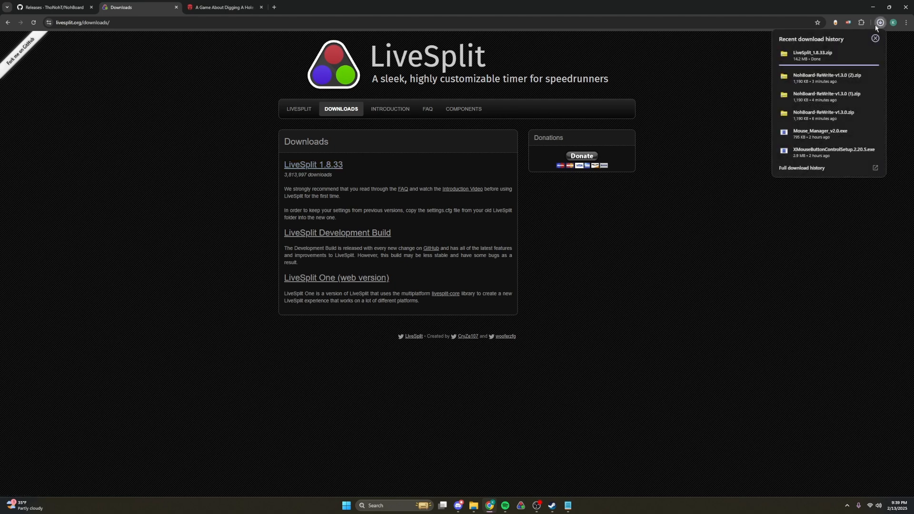
{"action": "mouse_move", "coordinate": [810, 56]}
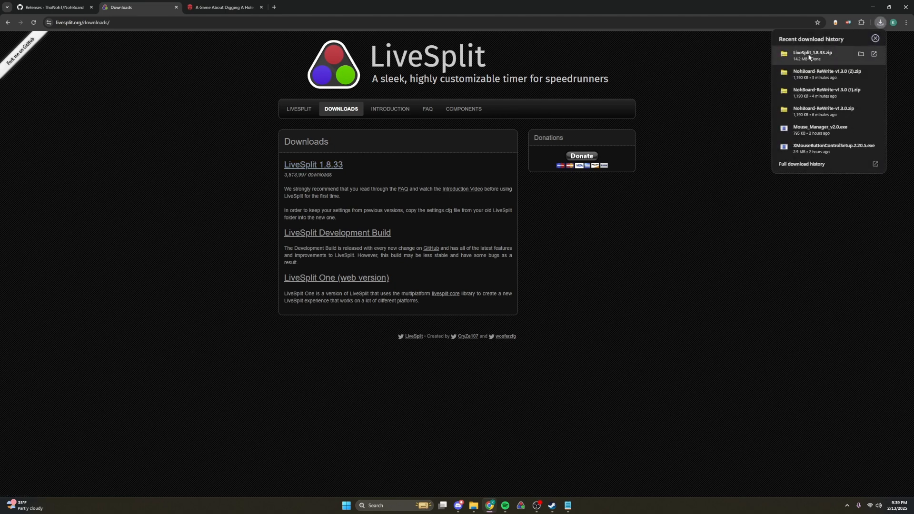
- Extract the LiveSplit 1.8.33 zip to Downloads and select LiveSplit.exe in the new folder
{"action": "left_click", "coordinate": [860, 54]}
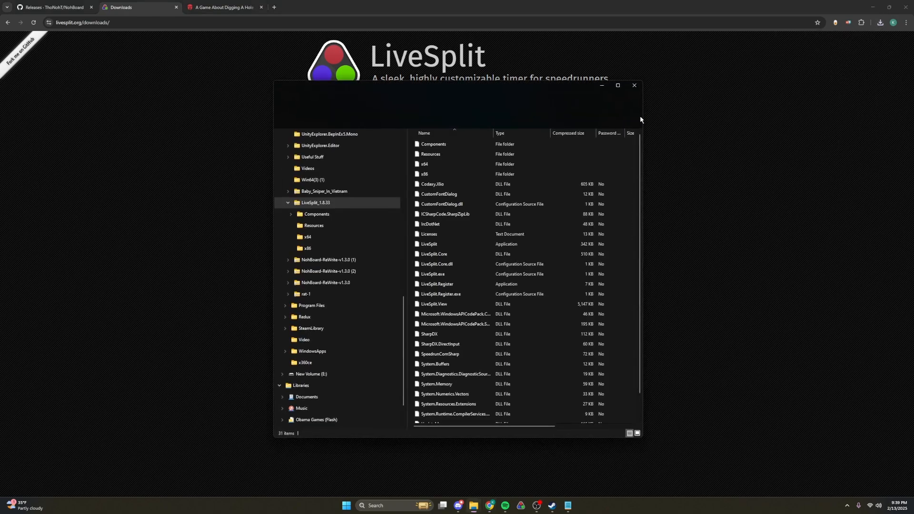
{"action": "left_click", "coordinate": [500, 120]}
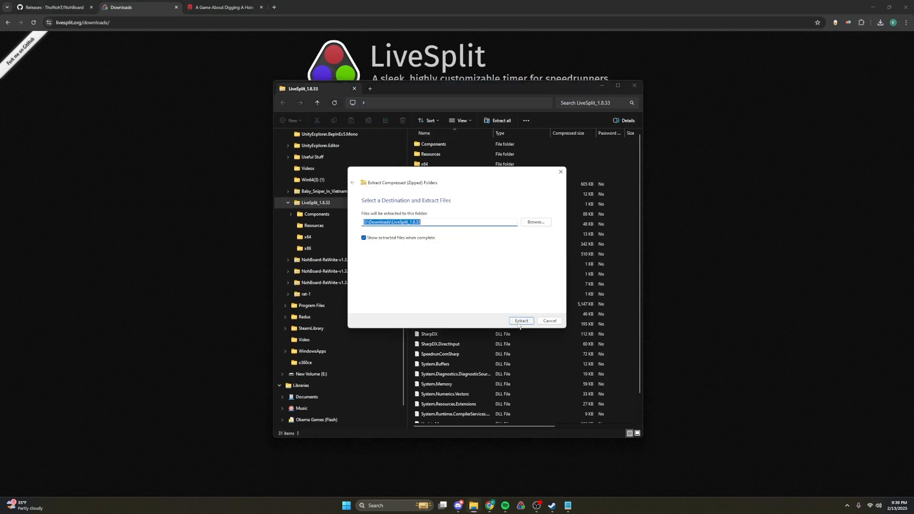
{"action": "left_click", "coordinate": [520, 321]}
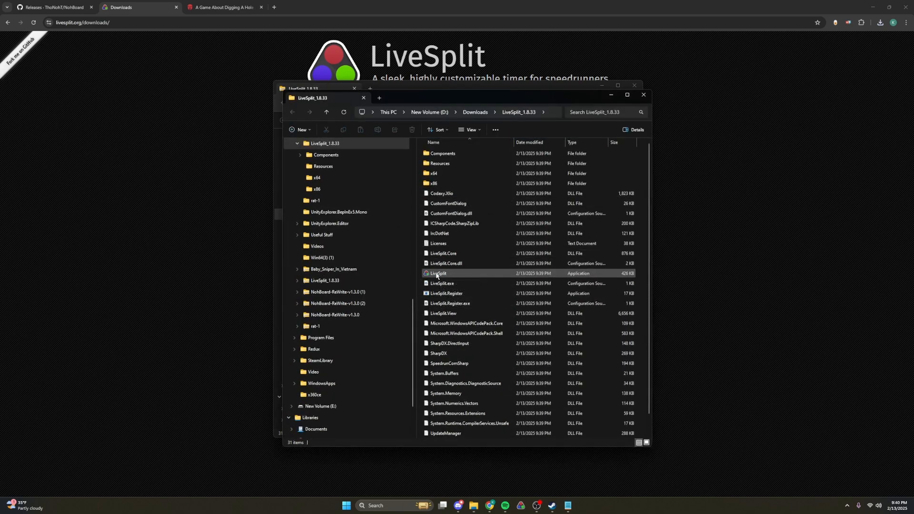
{"action": "mouse_move", "coordinate": [440, 273]}
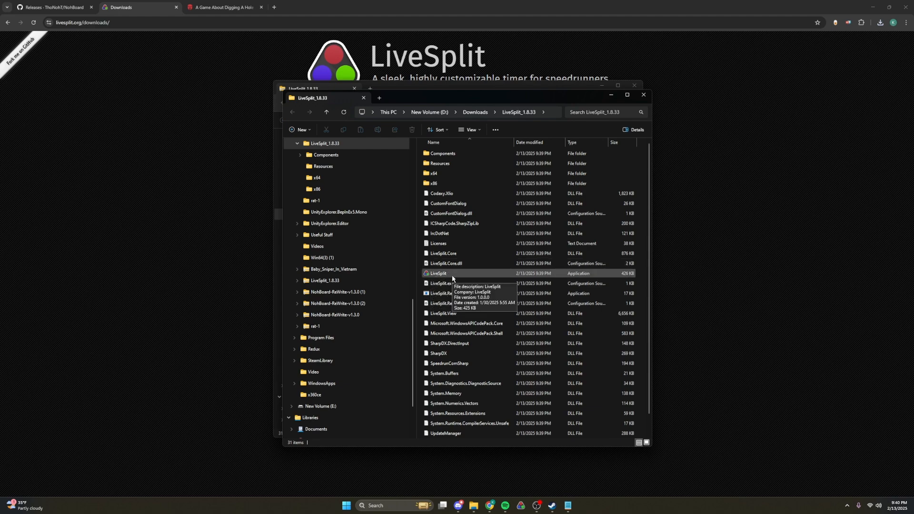
{"action": "left_click", "coordinate": [438, 273]}
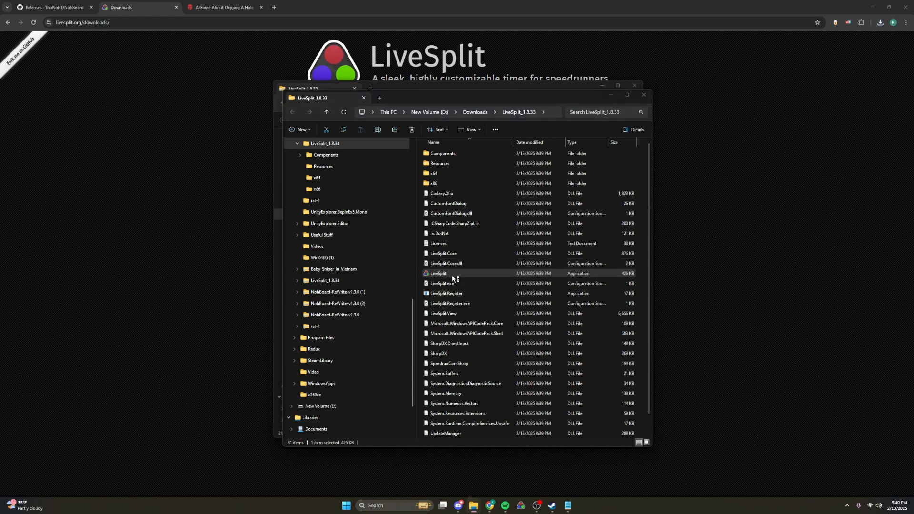
- Launch LiveSplit, running it past the blocked-app and LiveSplit.Register security warnings
{"action": "double_click", "coordinate": [438, 273]}
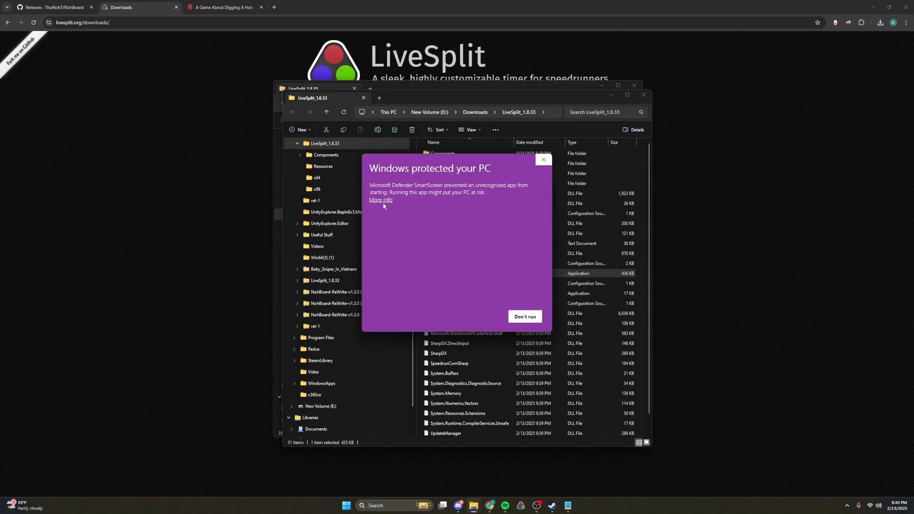
{"action": "left_click", "coordinate": [379, 200]}
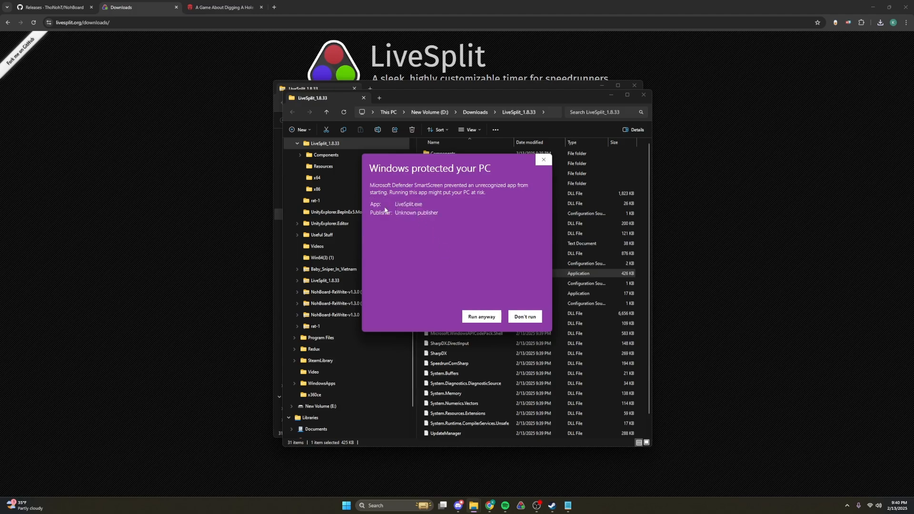
{"action": "left_click", "coordinate": [481, 317]}
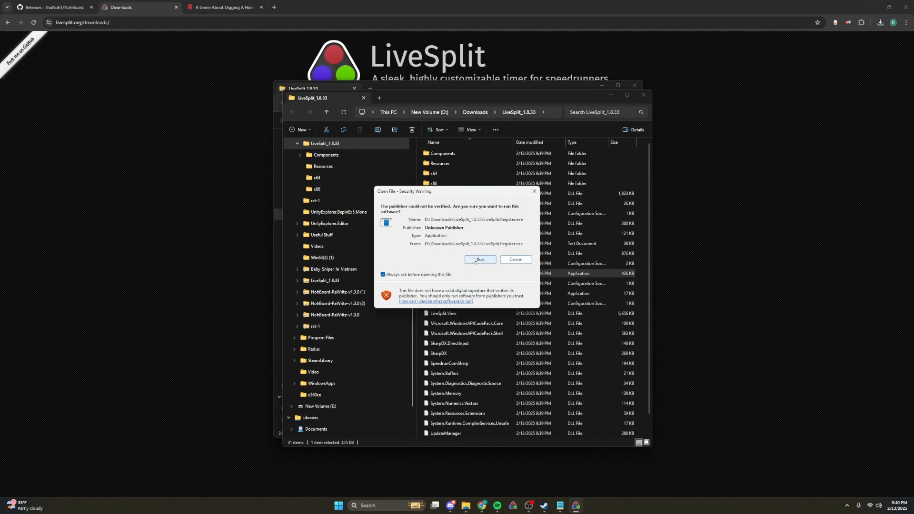
{"action": "left_click", "coordinate": [479, 259]}
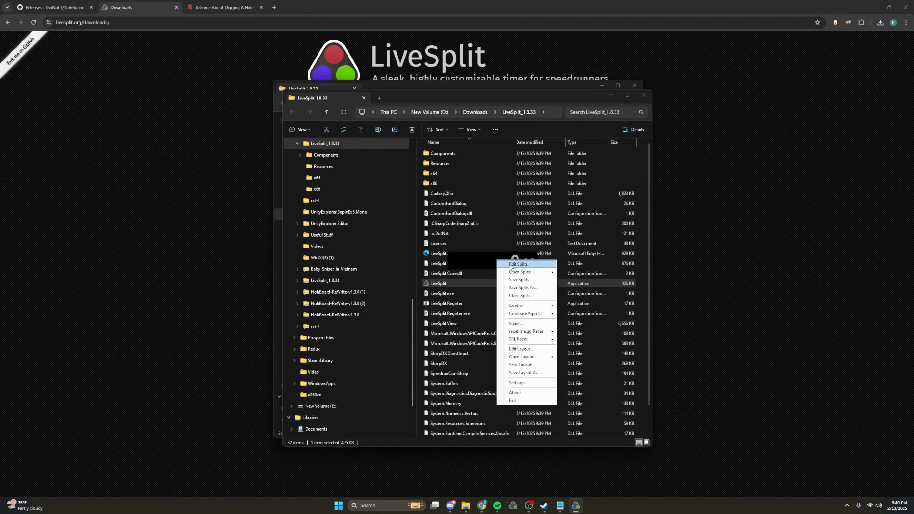
- Set splits to 'A Game About Digging A Hole', Any% Glitchless, and activate its auto splitter
{"action": "left_click", "coordinate": [517, 264]}
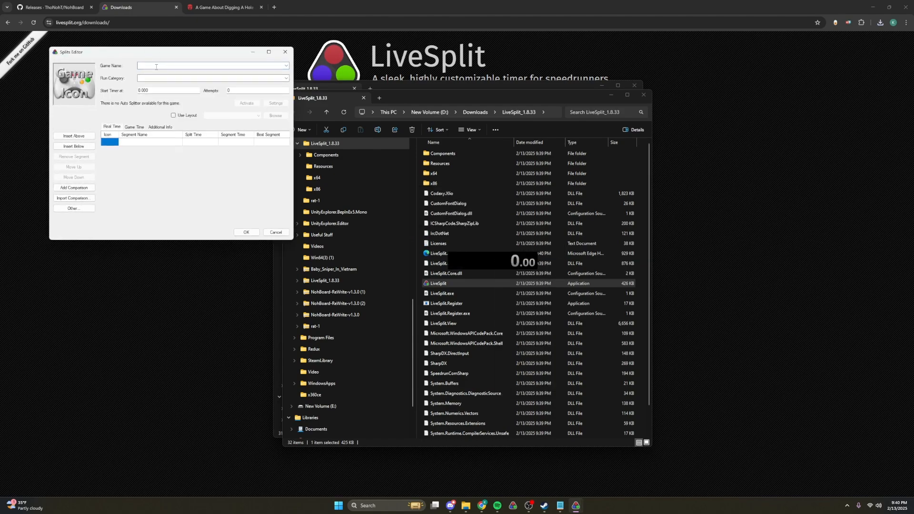
{"action": "type", "text": "A ga"}
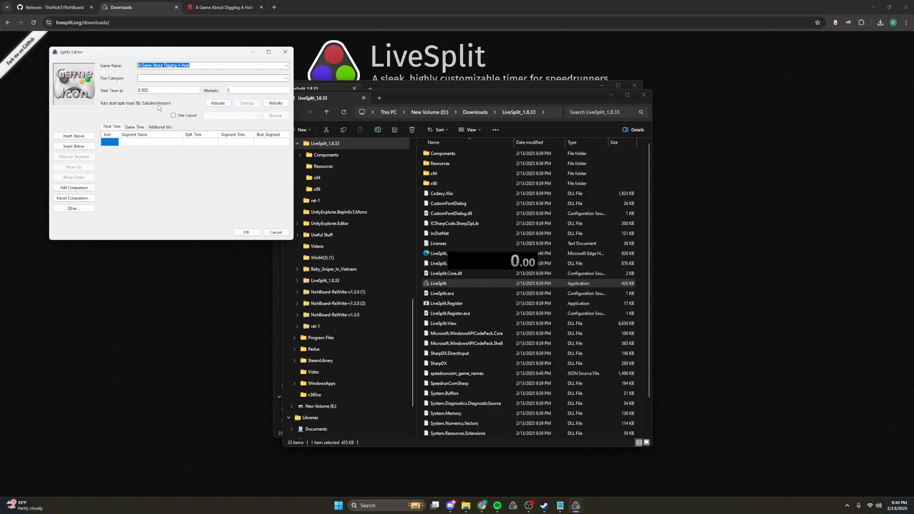
{"action": "left_click", "coordinate": [210, 78]}
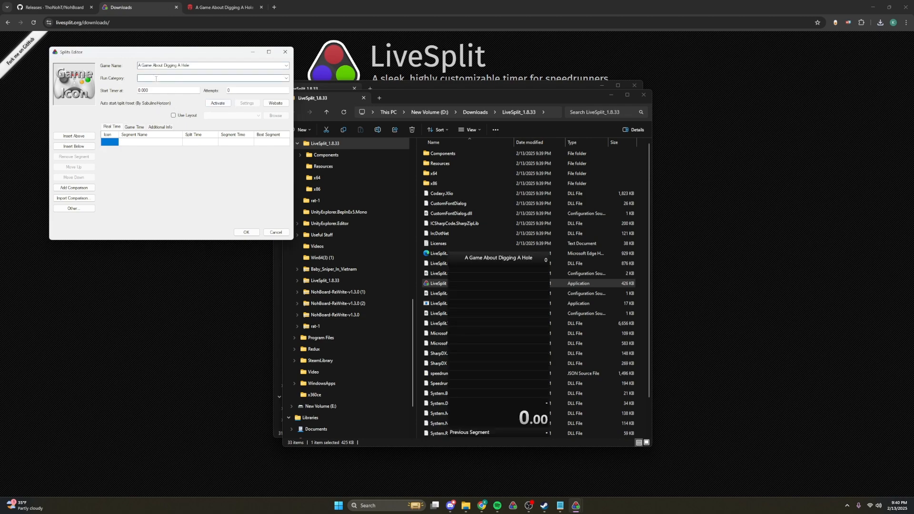
{"action": "left_click", "coordinate": [285, 77]}
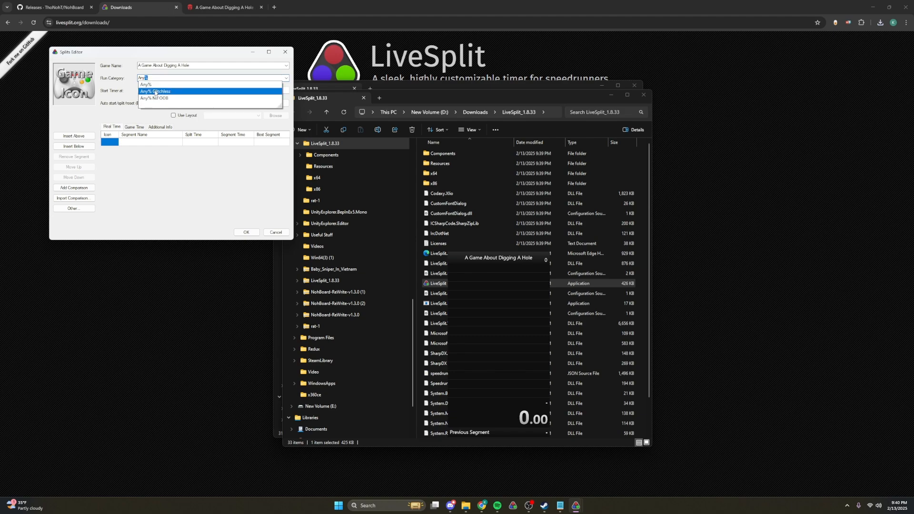
{"action": "left_click", "coordinate": [155, 91]}
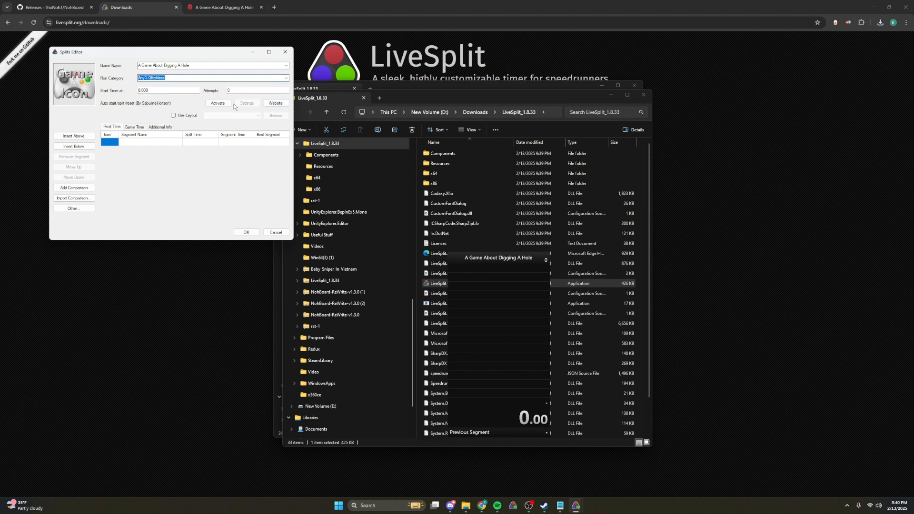
{"action": "left_click", "coordinate": [217, 103]}
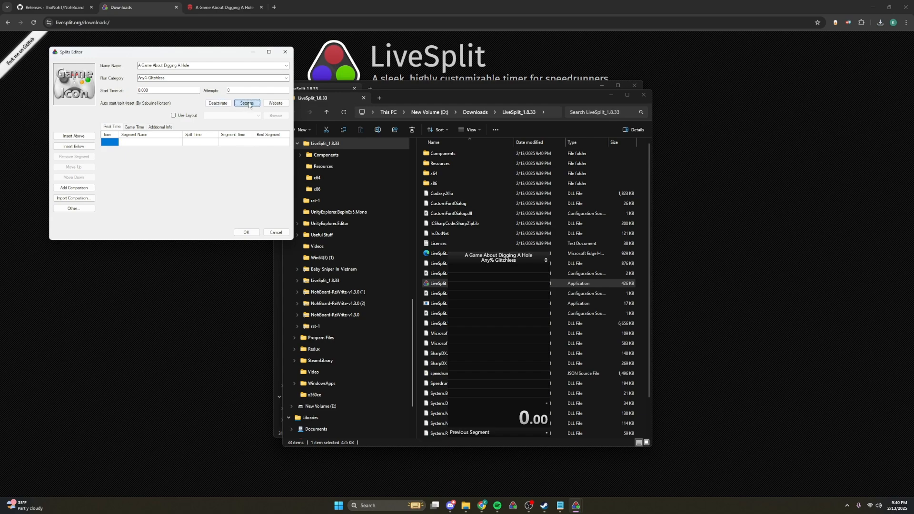
- Uncheck Spam Final Split in the auto splitter settings, review the split tree, and accept
{"action": "left_click", "coordinate": [247, 103]}
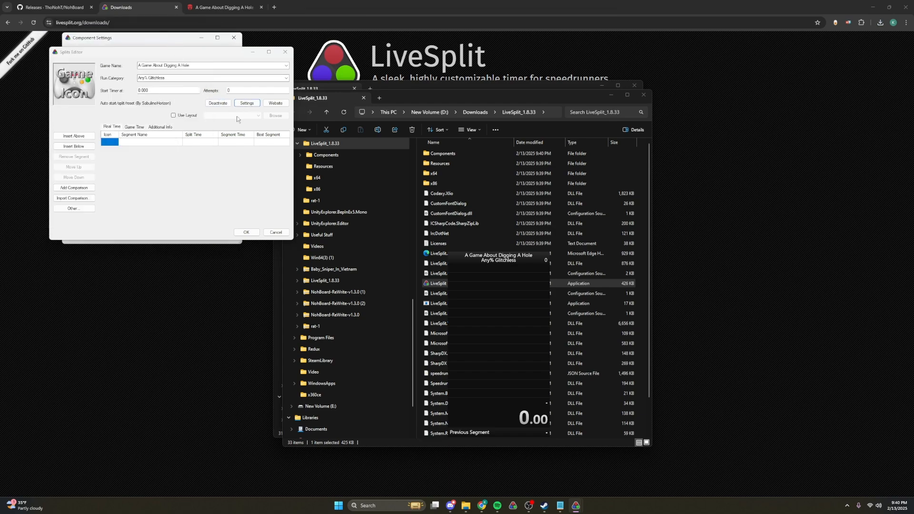
{"action": "left_click", "coordinate": [246, 104]}
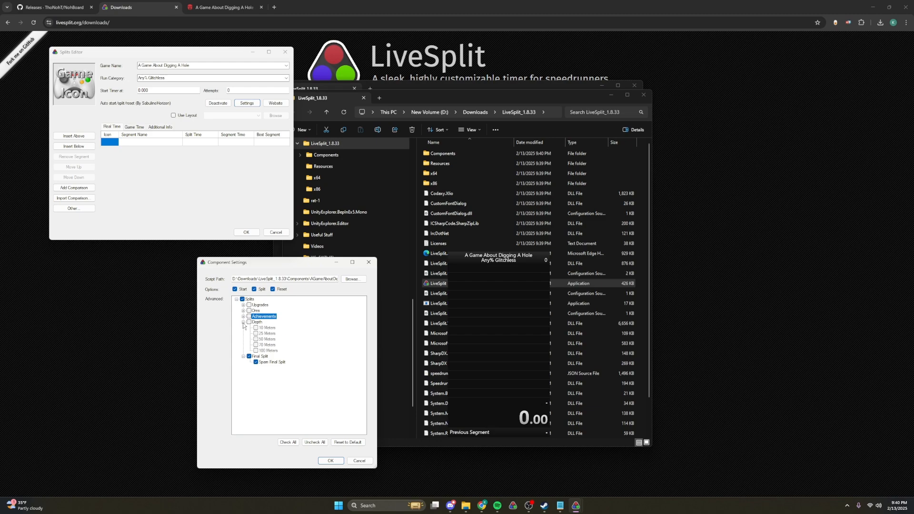
{"action": "left_click", "coordinate": [244, 321]}
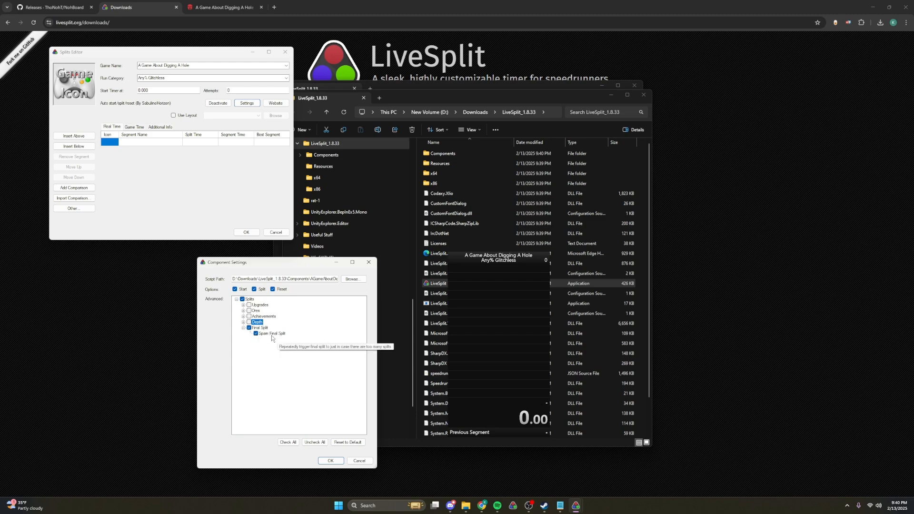
{"action": "left_click", "coordinate": [273, 333]}
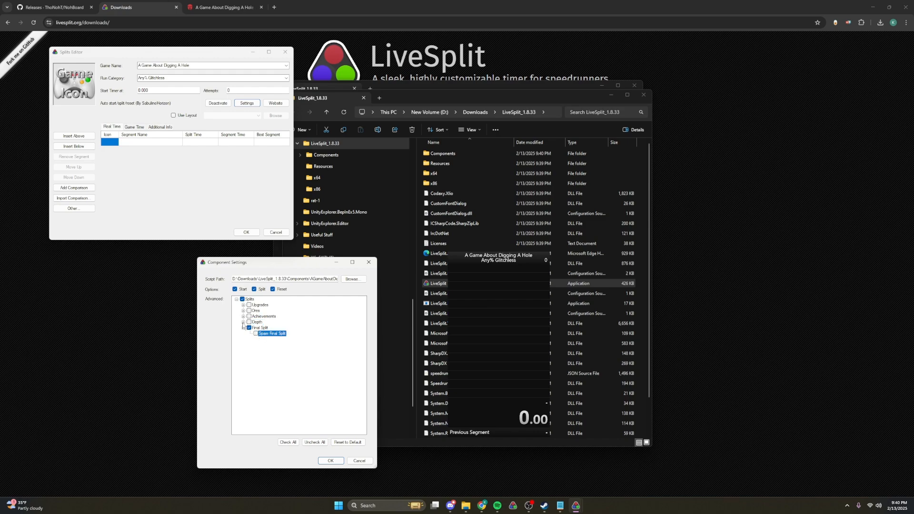
{"action": "left_click", "coordinate": [245, 321]}
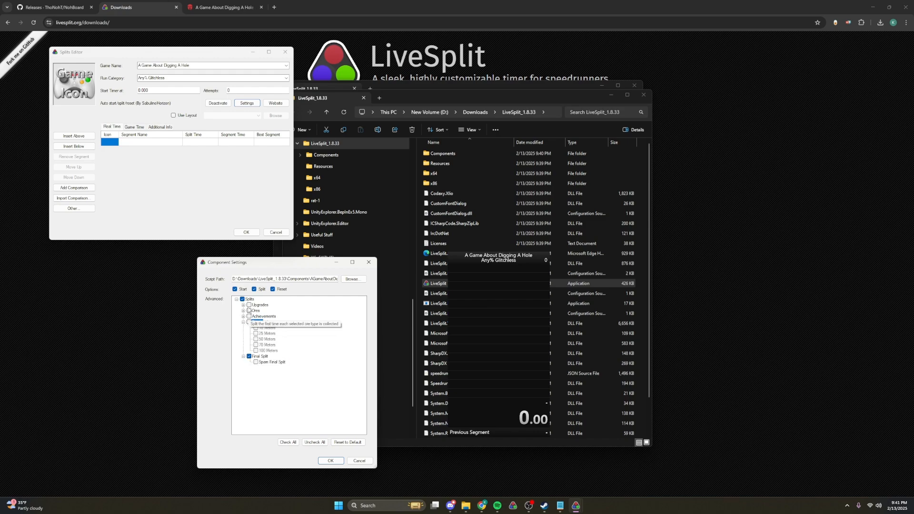
{"action": "scroll", "scroll_direction": "down", "scroll_amount": 3}
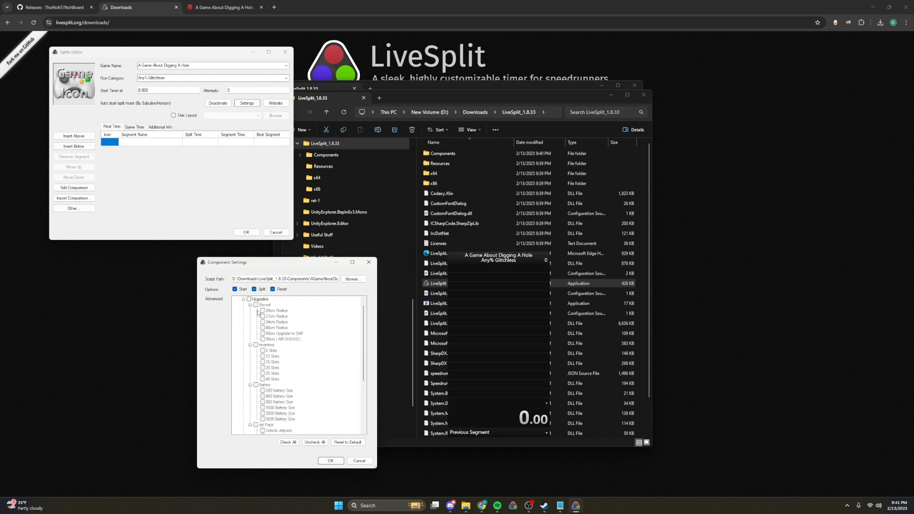
{"action": "mouse_move", "coordinate": [273, 333]}
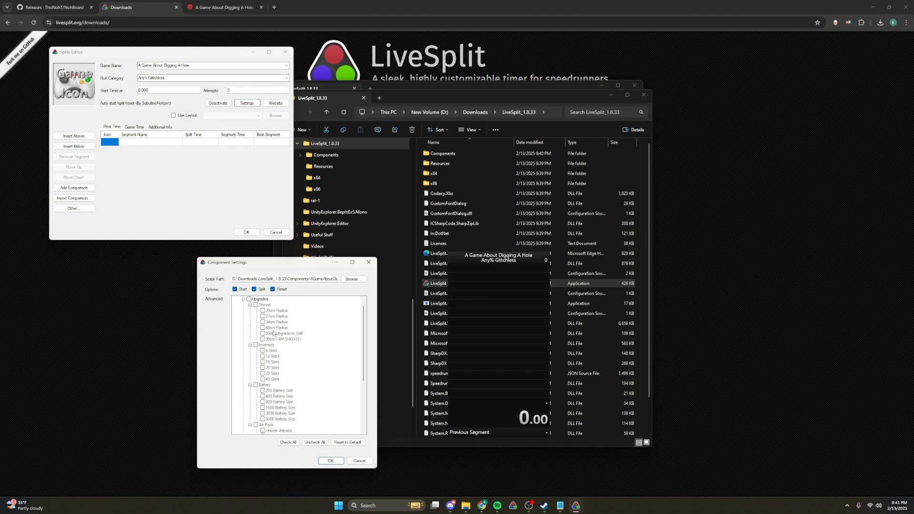
{"action": "scroll", "scroll_direction": "down", "scroll_amount": 3}
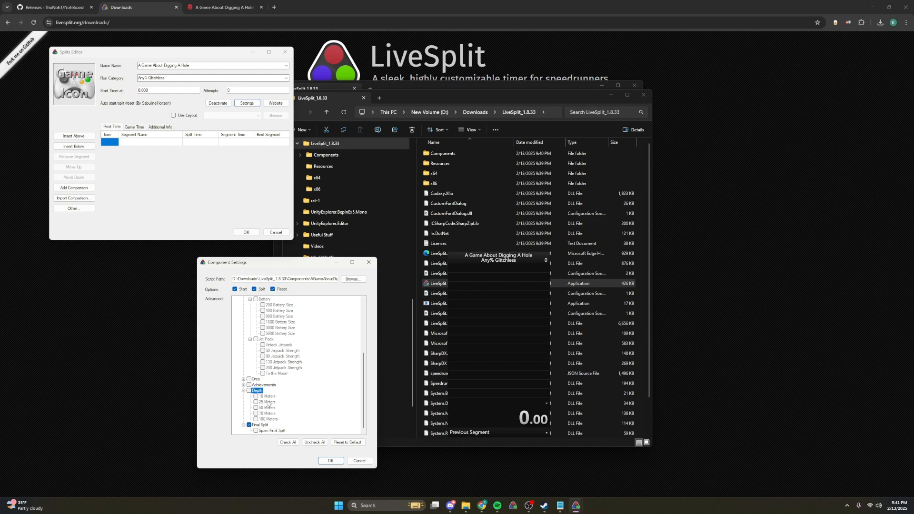
{"action": "left_click", "coordinate": [352, 279]}
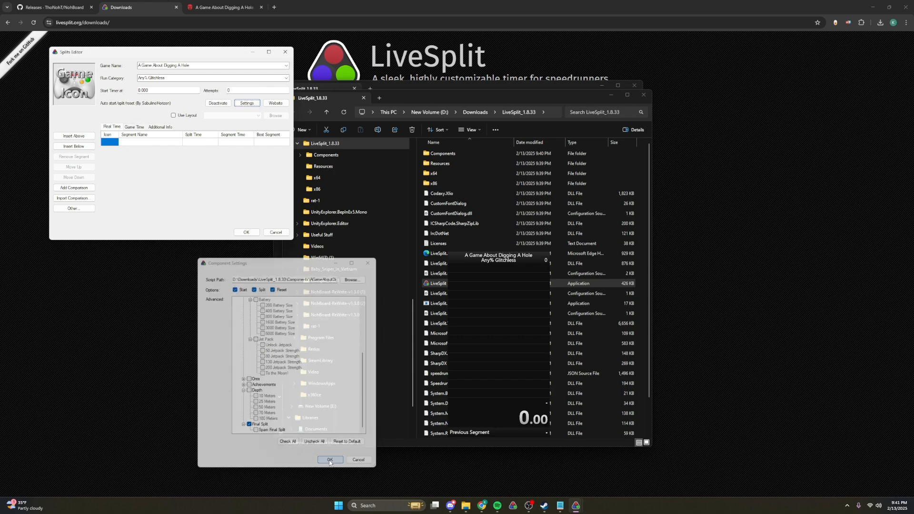
- Confirm the Splits Editor and open Layout Settings on the Splits tab, total splits 4
{"action": "left_click", "coordinate": [330, 460]}
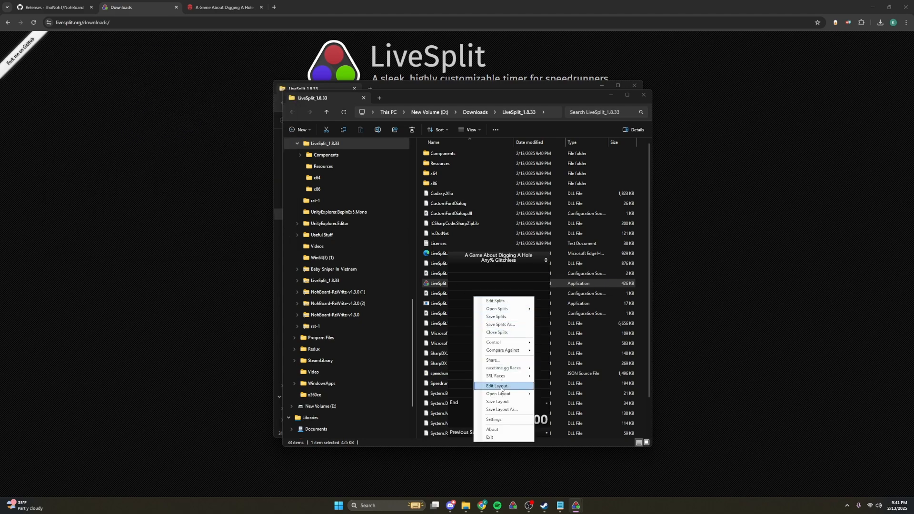
{"action": "left_click", "coordinate": [497, 385]}
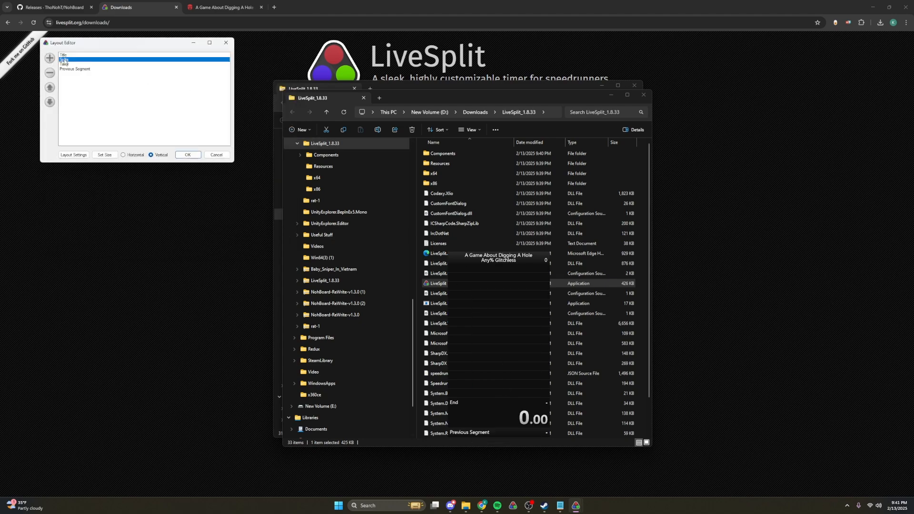
{"action": "left_click", "coordinate": [73, 155]}
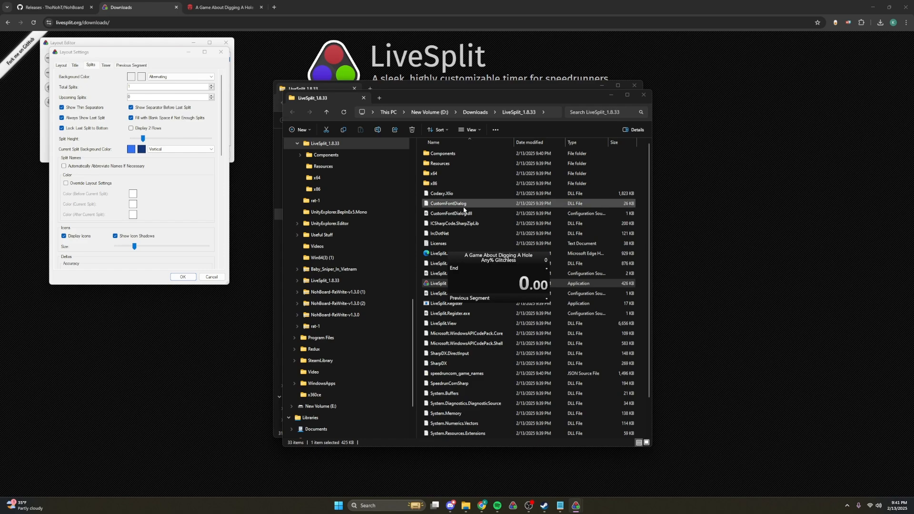
{"action": "mouse_move", "coordinate": [556, 270]}
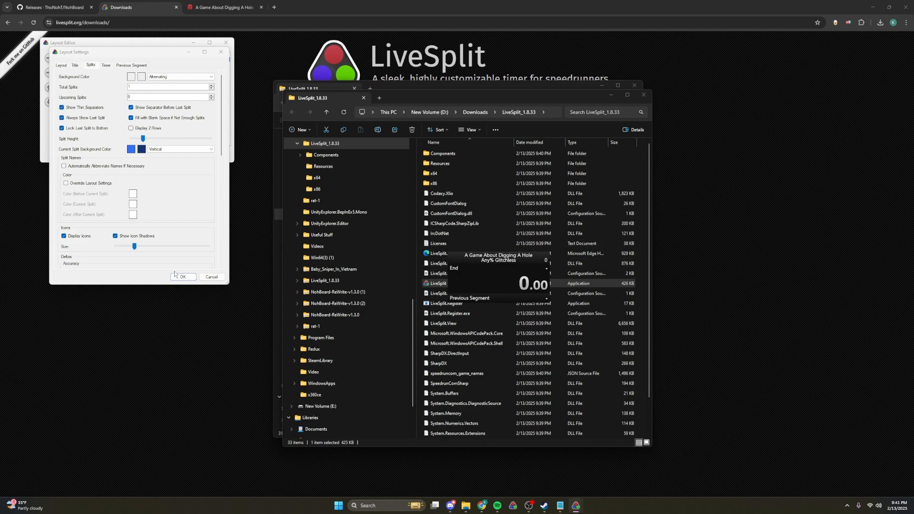
{"action": "left_click", "coordinate": [211, 85]}
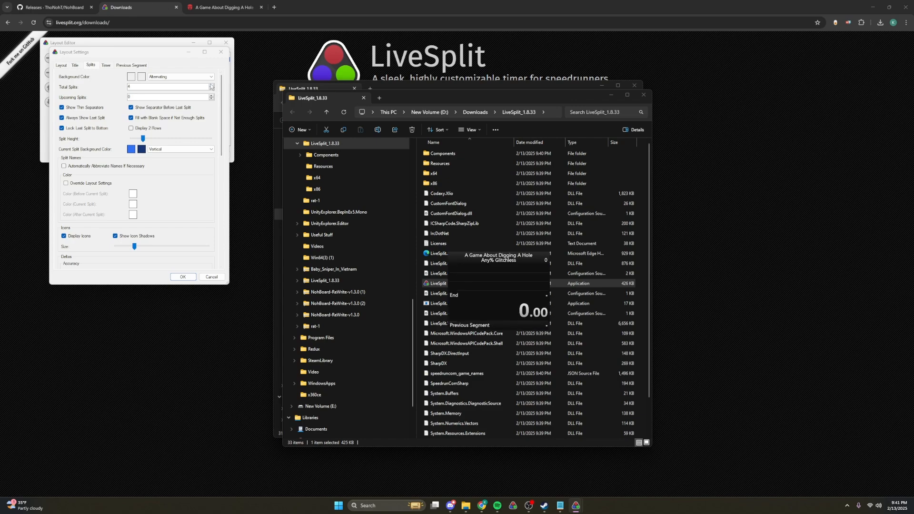
{"action": "mouse_move", "coordinate": [324, 102]}
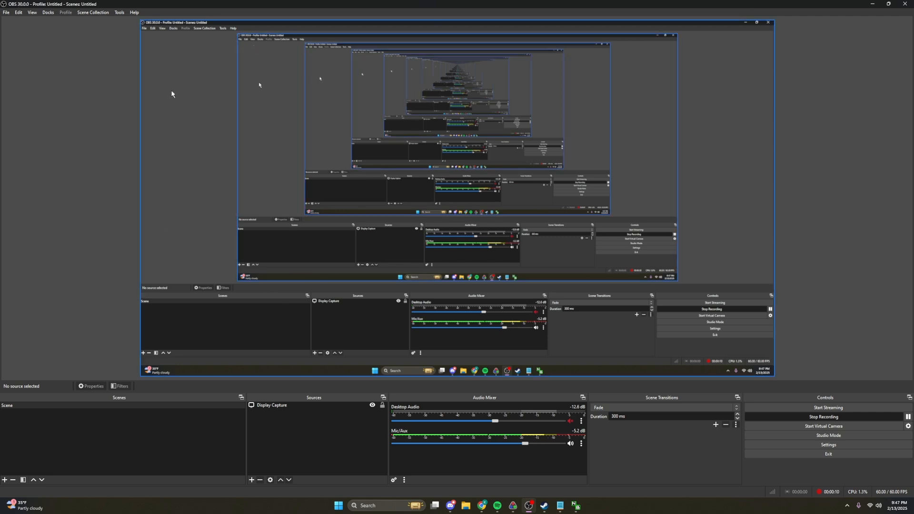
{"action": "mouse_move", "coordinate": [194, 118]}
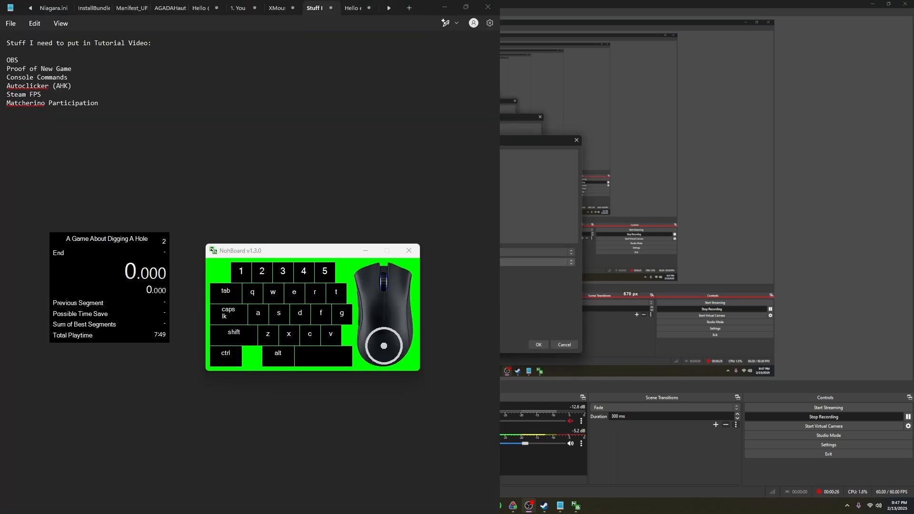
- Choose the primary monitor for the new Display Capture and confirm its properties
{"action": "left_click", "coordinate": [536, 274]}
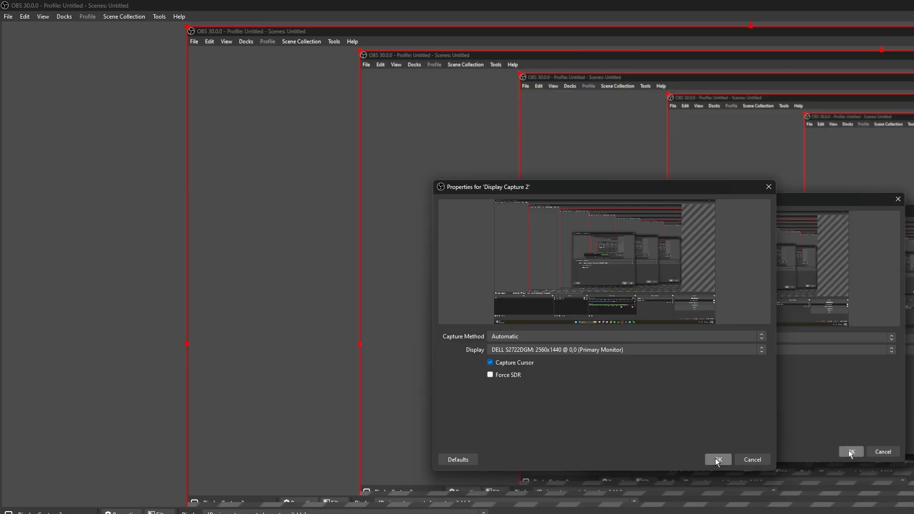
{"action": "left_click", "coordinate": [717, 459]}
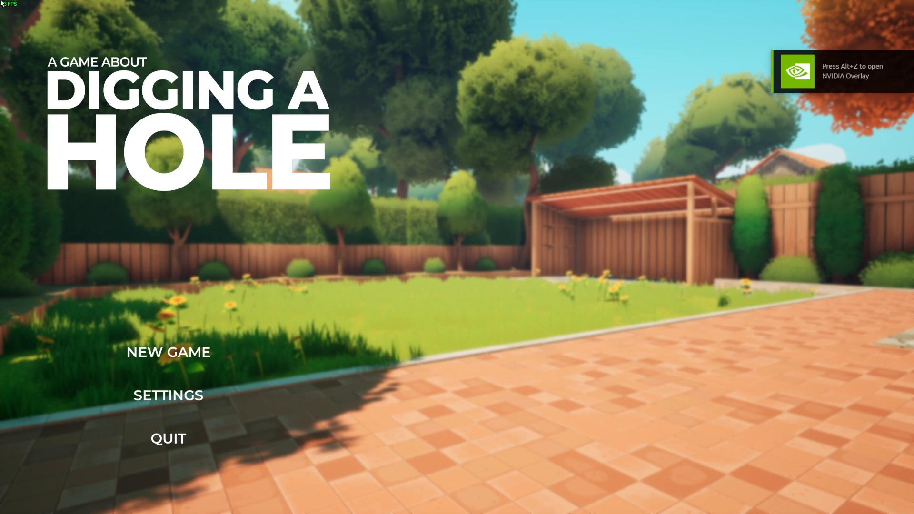
{"action": "mouse_move", "coordinate": [170, 418]}
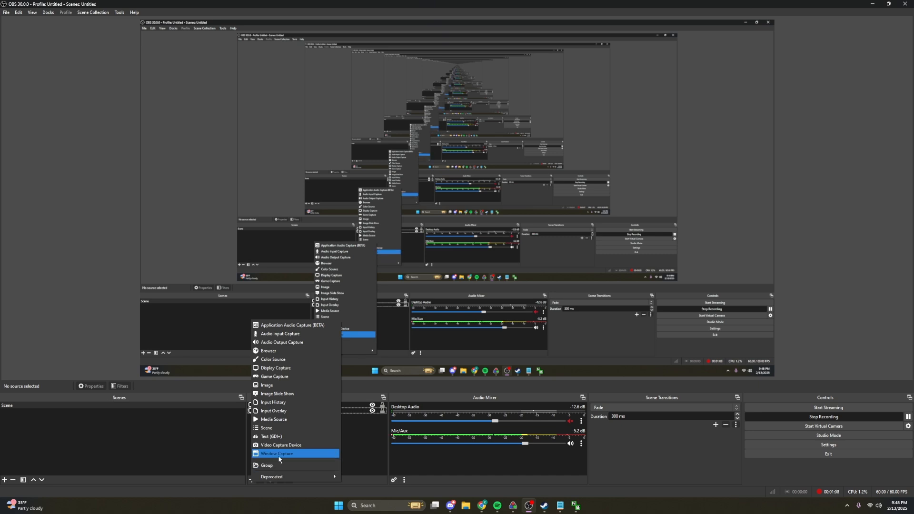
- Add a Window Capture source to the OBS scene
{"action": "left_click", "coordinate": [276, 454]}
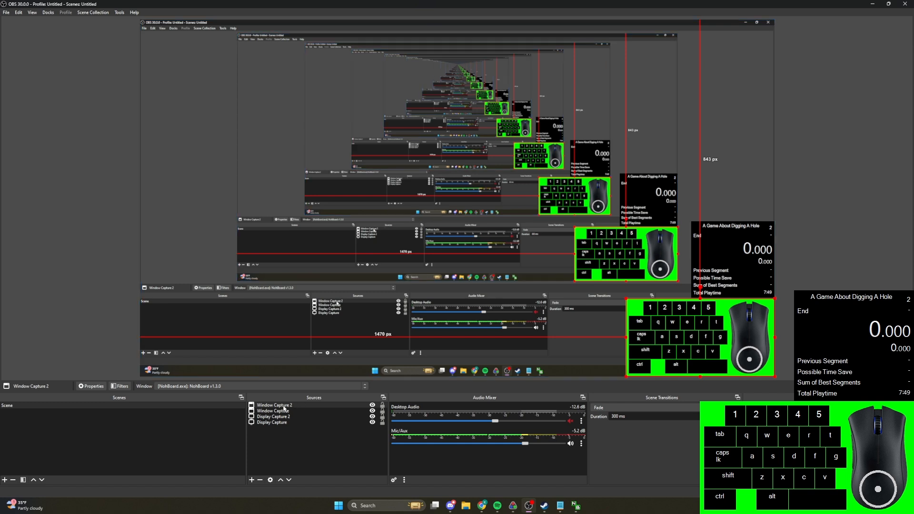
- Add a Chroma Key filter to the NohBoard Window Capture 2 source
{"action": "left_click", "coordinate": [120, 386]}
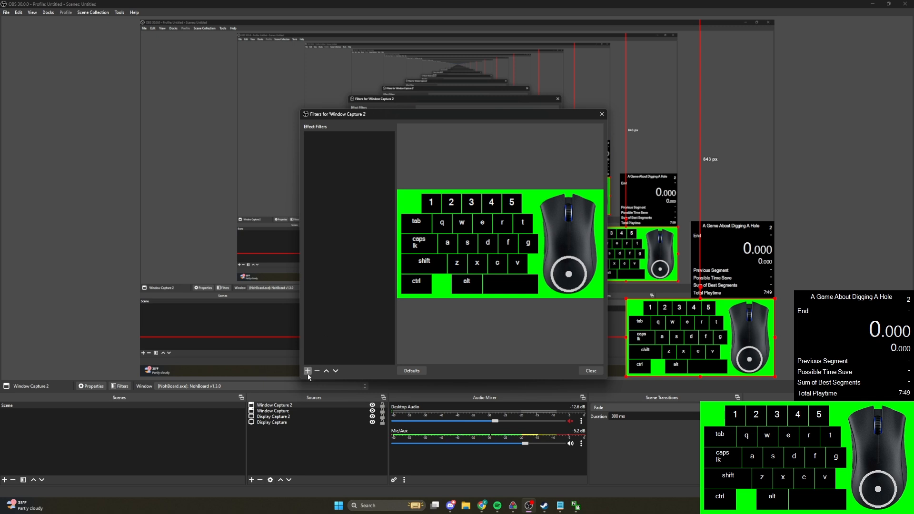
{"action": "left_click", "coordinate": [307, 370]}
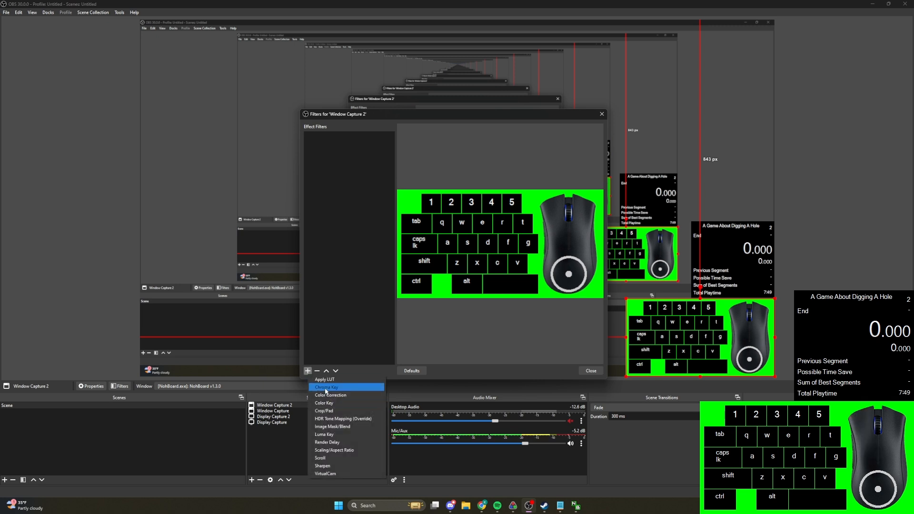
{"action": "left_click", "coordinate": [327, 387]}
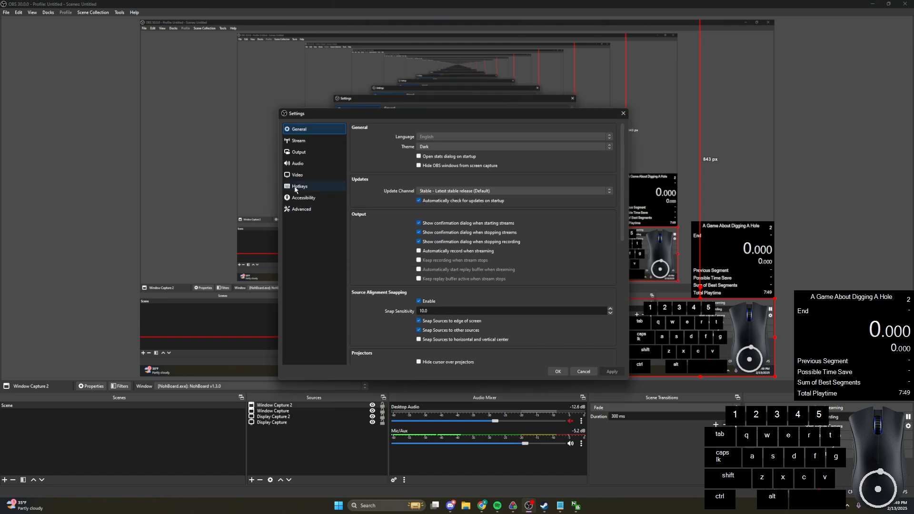
{"action": "mouse_move", "coordinate": [298, 152]}
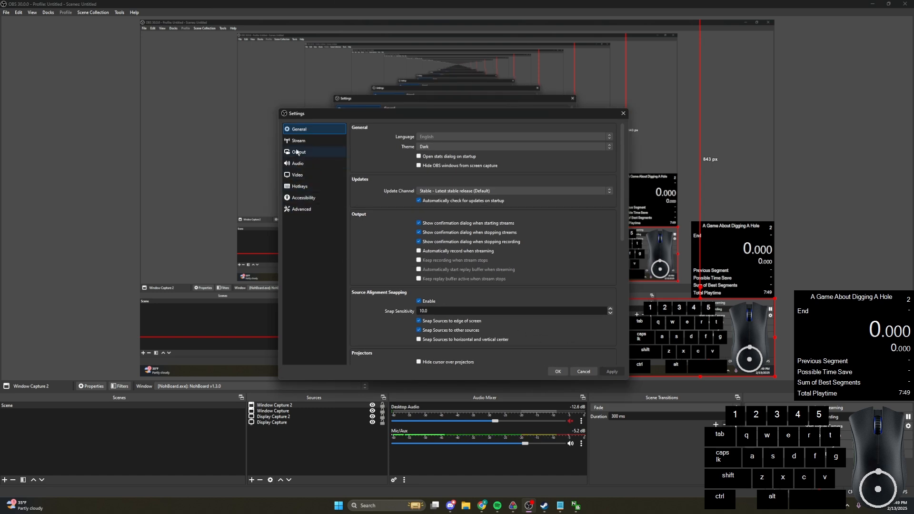
- On the Stream page, toggle the service to YouTube - RTMPS and back to Twitch
{"action": "left_click", "coordinate": [298, 141]}
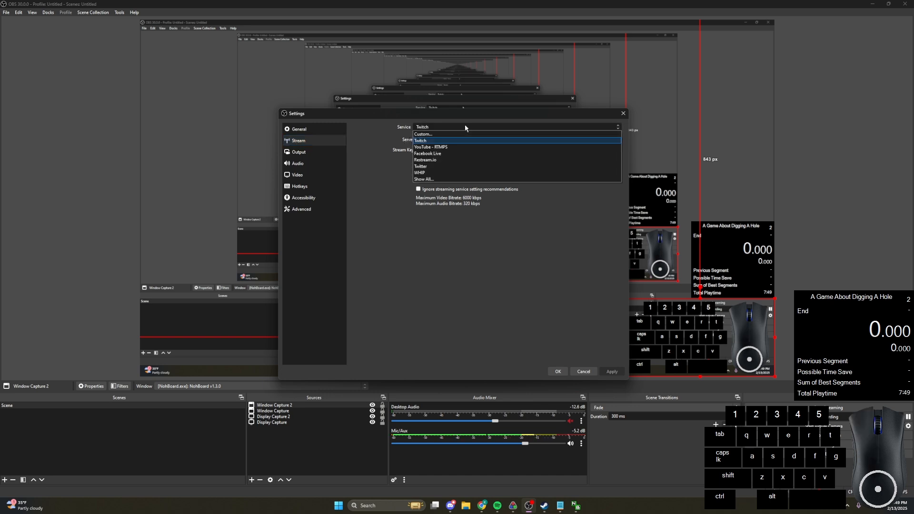
{"action": "left_click", "coordinate": [429, 147]}
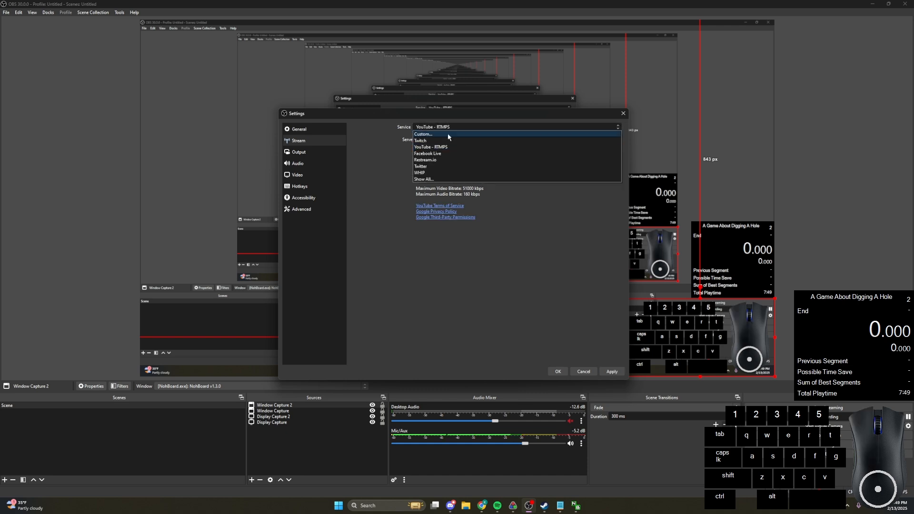
{"action": "left_click", "coordinate": [420, 141]}
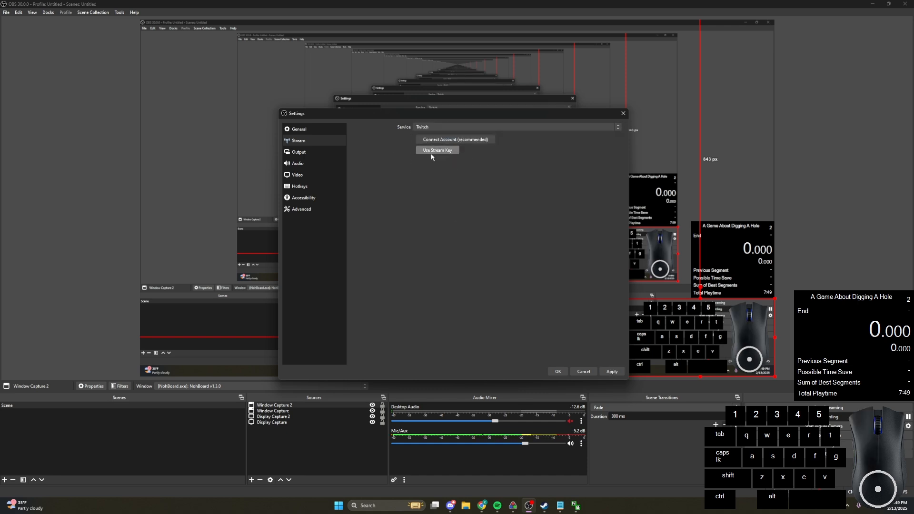
{"action": "mouse_move", "coordinate": [441, 158]}
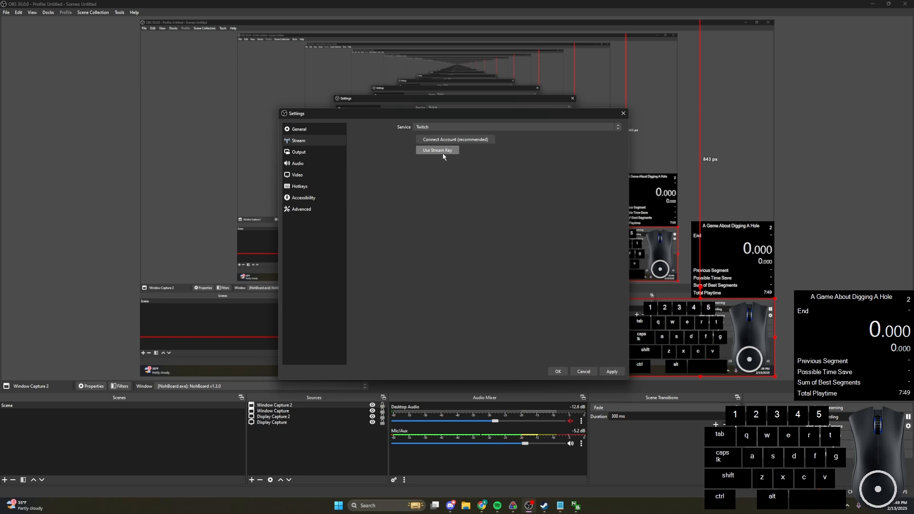
{"action": "mouse_move", "coordinate": [413, 168]}
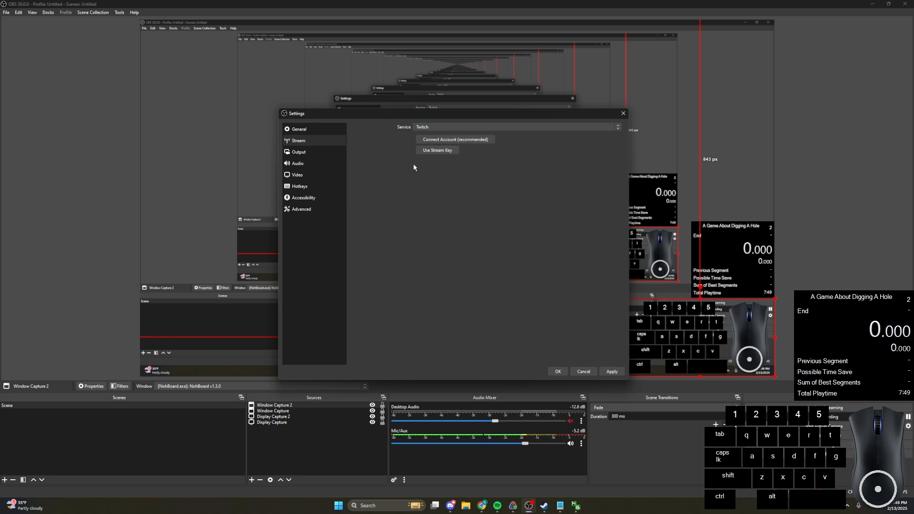
{"action": "mouse_move", "coordinate": [535, 172]}
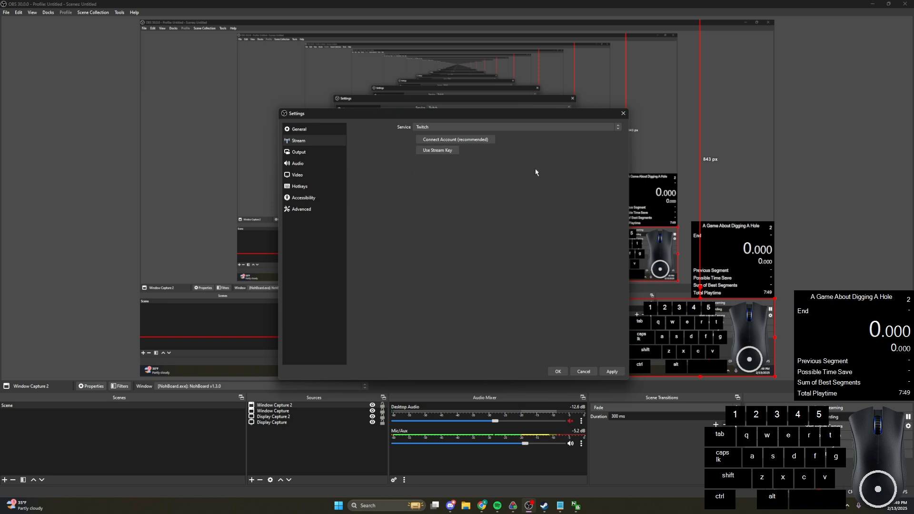
{"action": "mouse_move", "coordinate": [526, 177]}
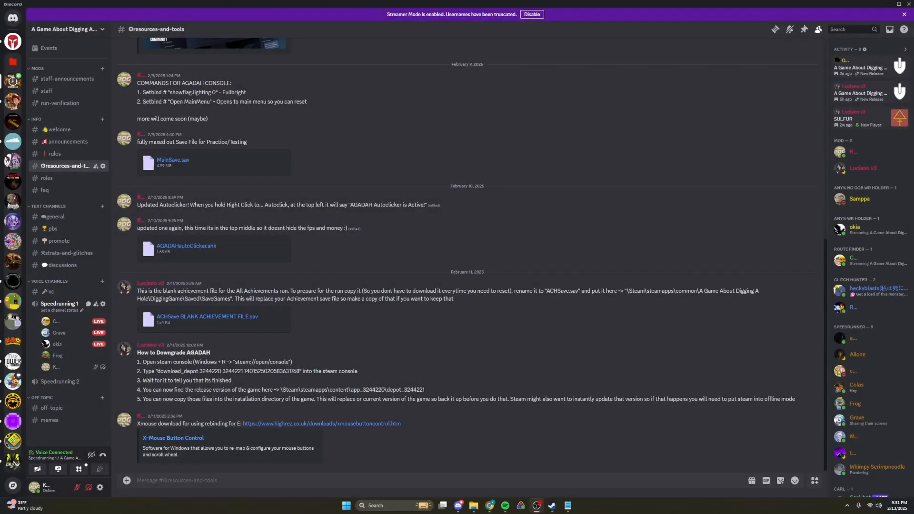
{"action": "mouse_move", "coordinate": [425, 349]}
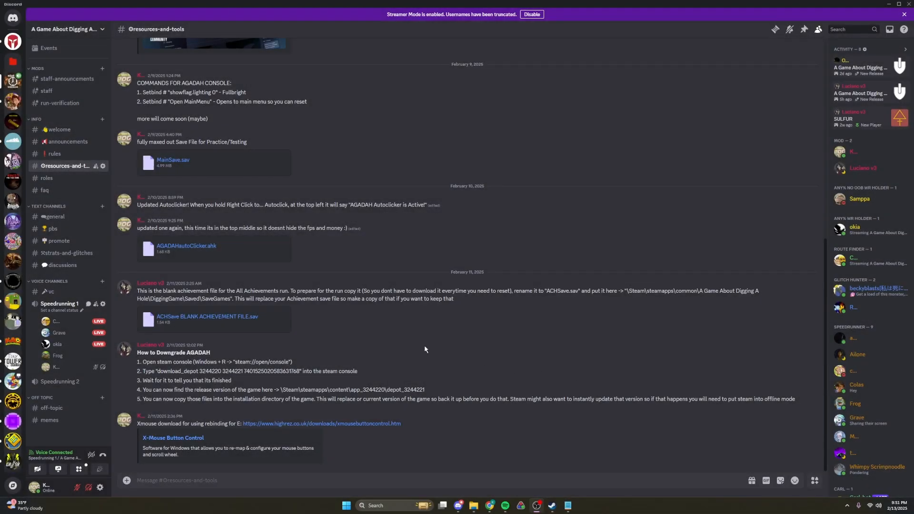
- Scroll up in #resources-and-tools to the Debug Console post sharing Input.ini
{"action": "scroll", "scroll_direction": "up", "scroll_amount": 3}
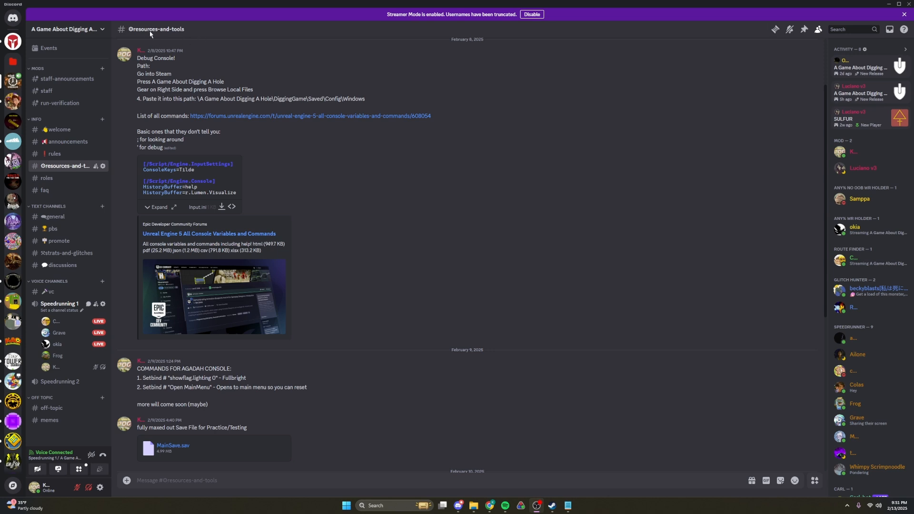
{"action": "mouse_move", "coordinate": [66, 171]}
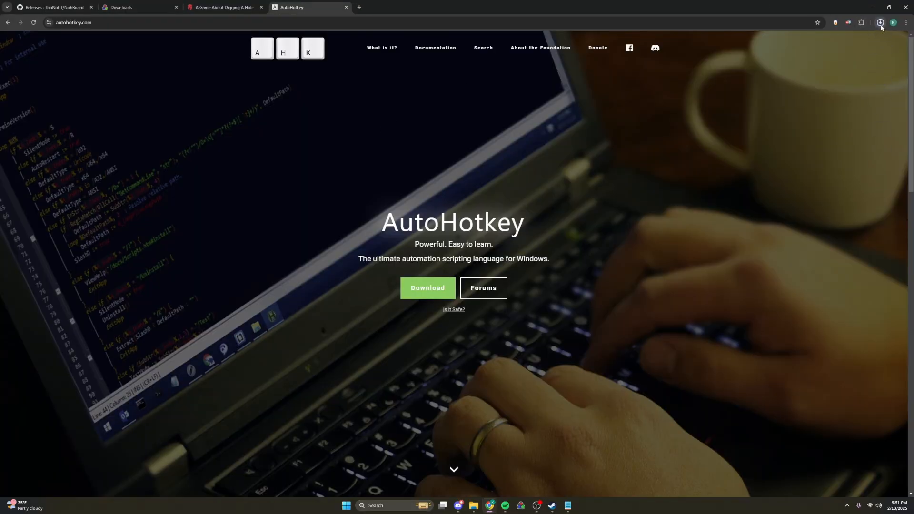
- Keep the unverified Input.ini download from Chrome's downloads list
{"action": "left_click", "coordinate": [880, 23]}
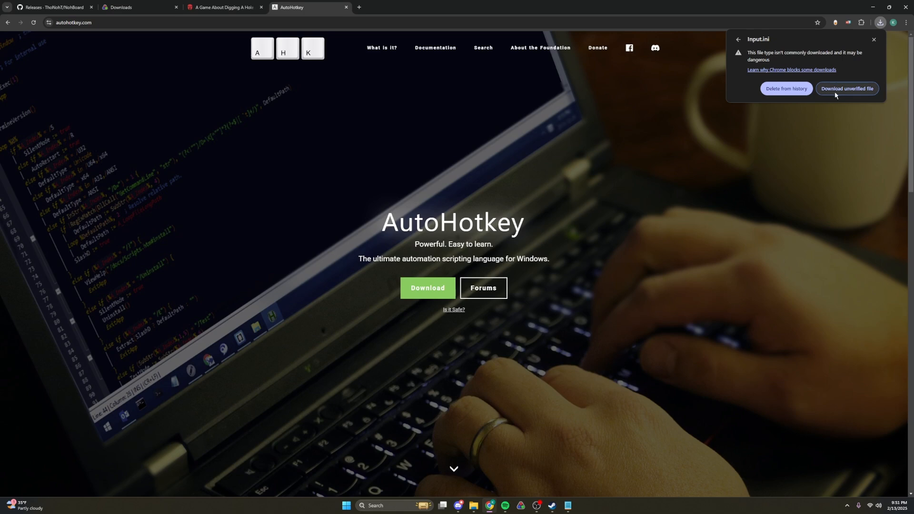
{"action": "left_click", "coordinate": [846, 88]}
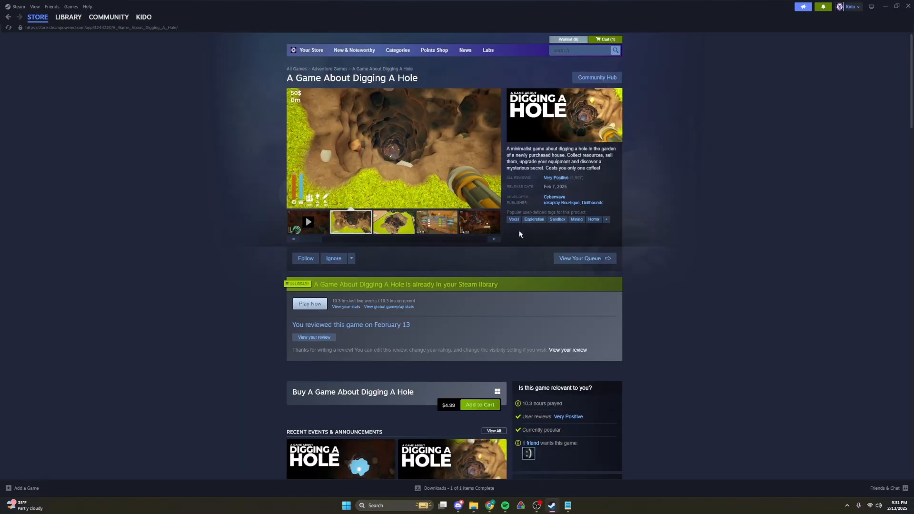
- Browse the local files of A Game About Digging A Hole from its library page
{"action": "left_click", "coordinate": [68, 17]}
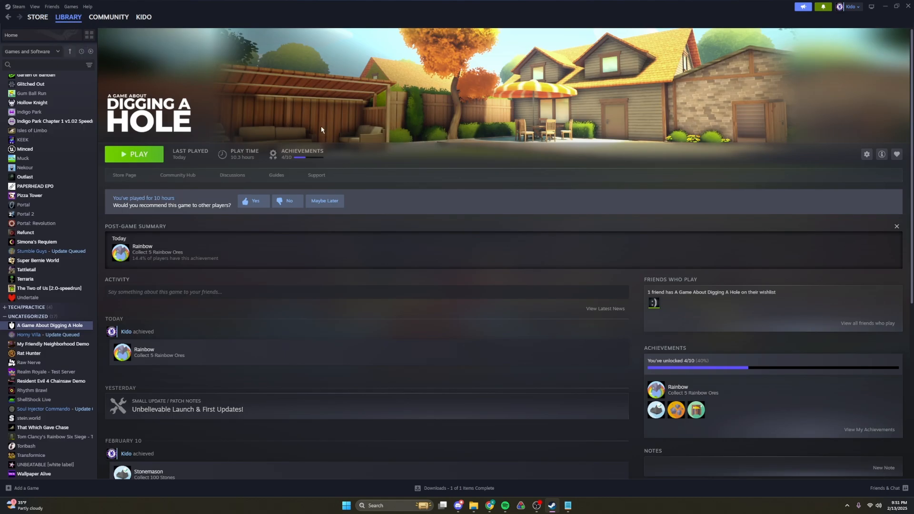
{"action": "mouse_move", "coordinate": [494, 137]}
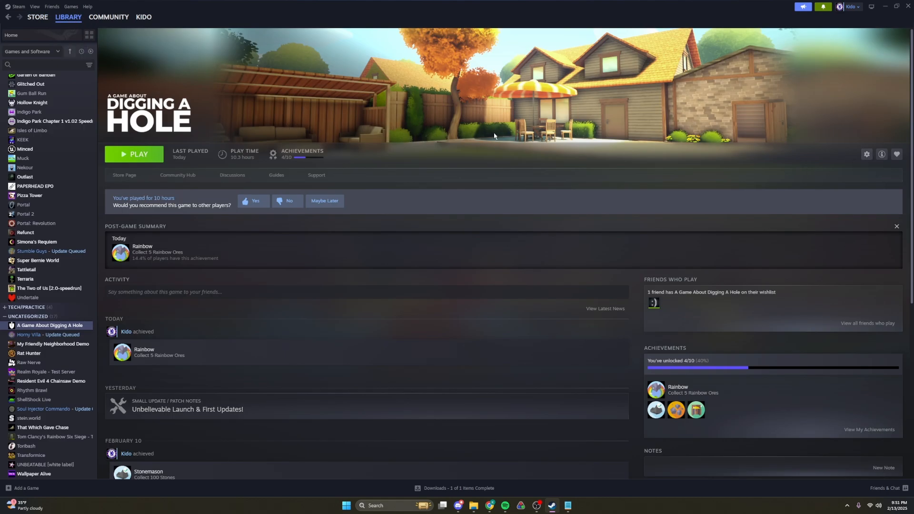
{"action": "left_click", "coordinate": [867, 154]}
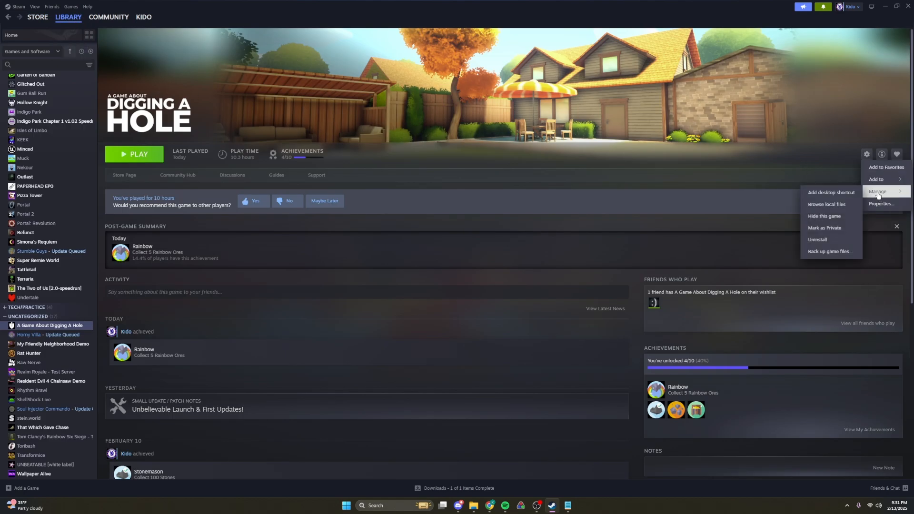
{"action": "left_click", "coordinate": [825, 205]}
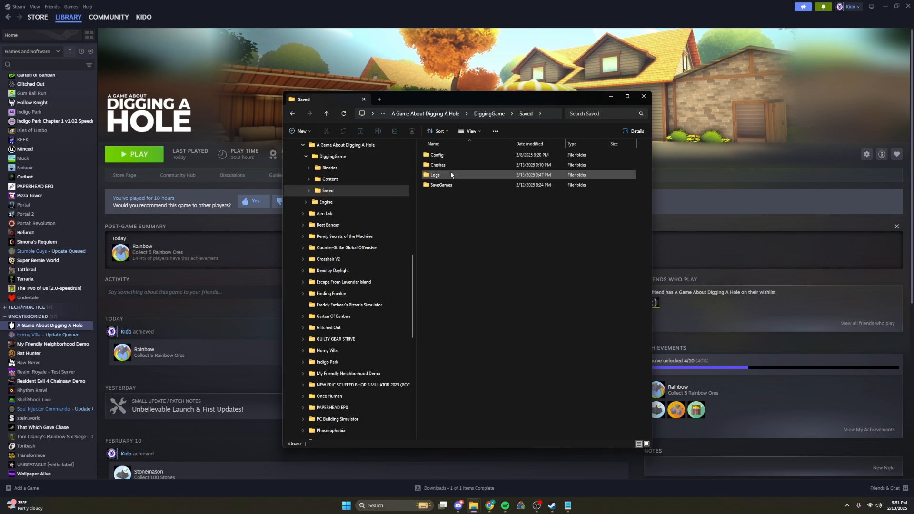
- Place Input.ini in Saved\Config\Windows and close the Explorer window
{"action": "double_click", "coordinate": [436, 154]}
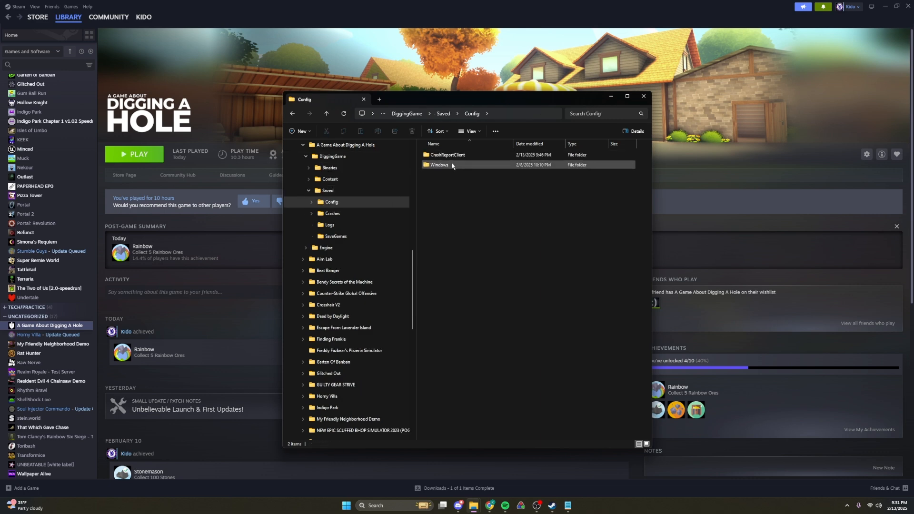
{"action": "double_click", "coordinate": [439, 165]}
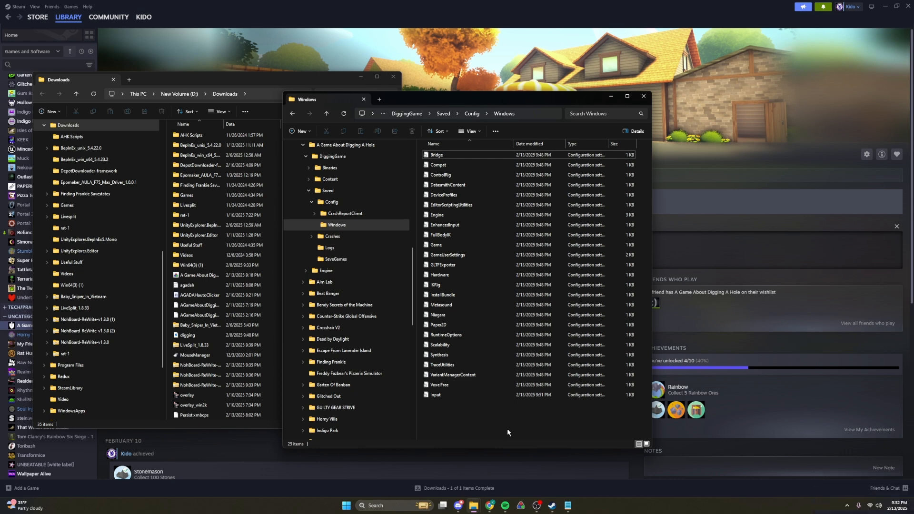
{"action": "mouse_move", "coordinate": [643, 96]}
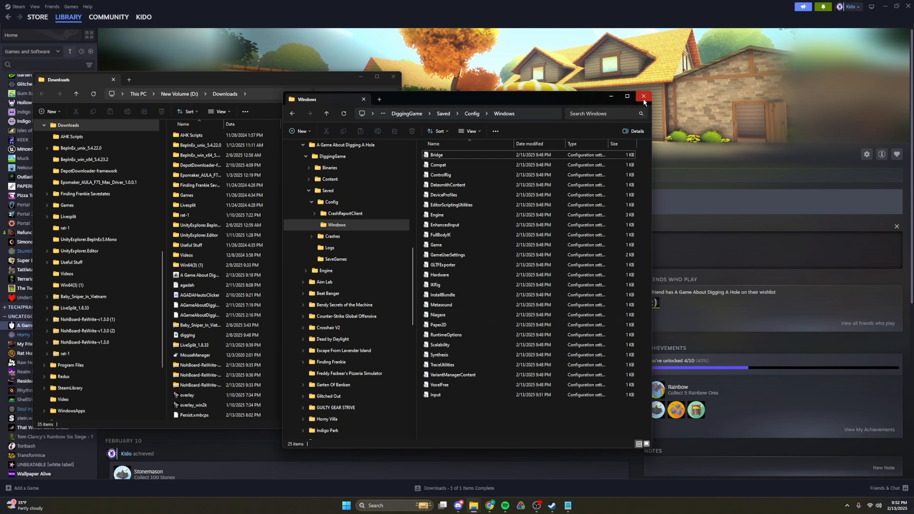
{"action": "left_click", "coordinate": [643, 96]}
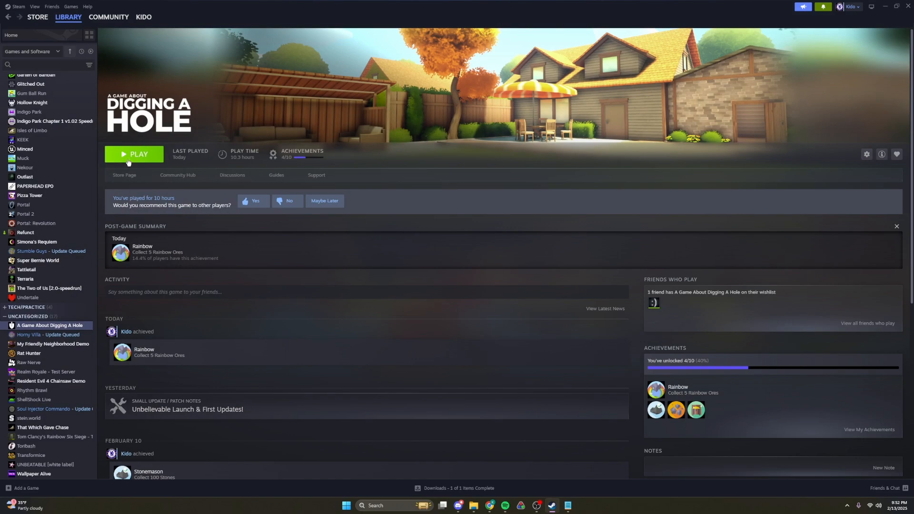
{"action": "left_click", "coordinate": [134, 154]}
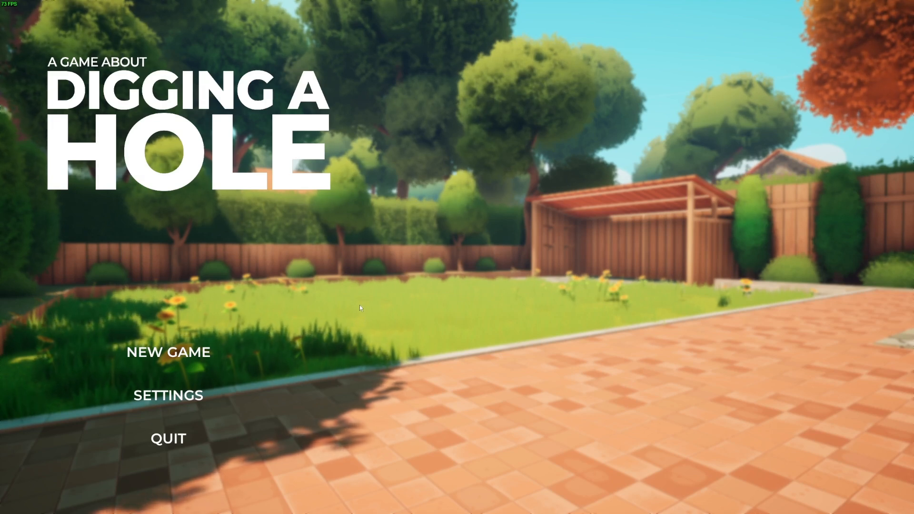
{"action": "mouse_move", "coordinate": [641, 274]}
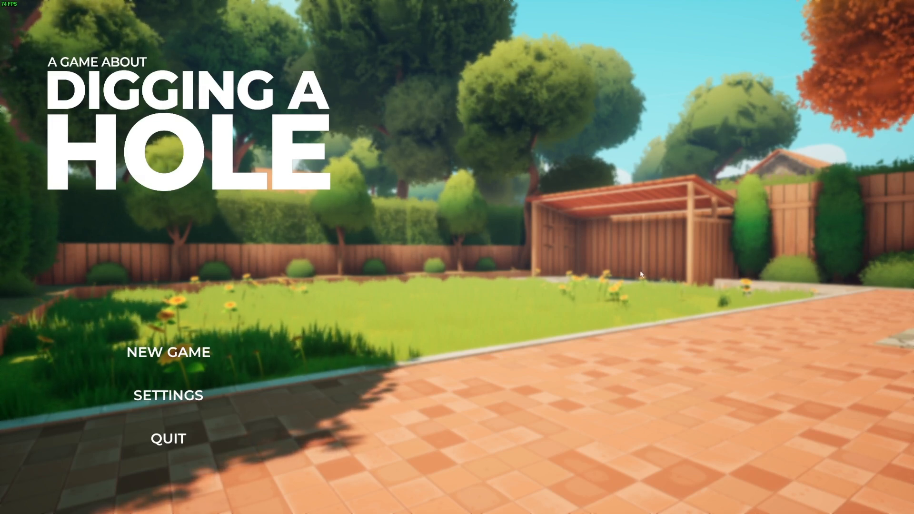
{"action": "mouse_move", "coordinate": [435, 281]}
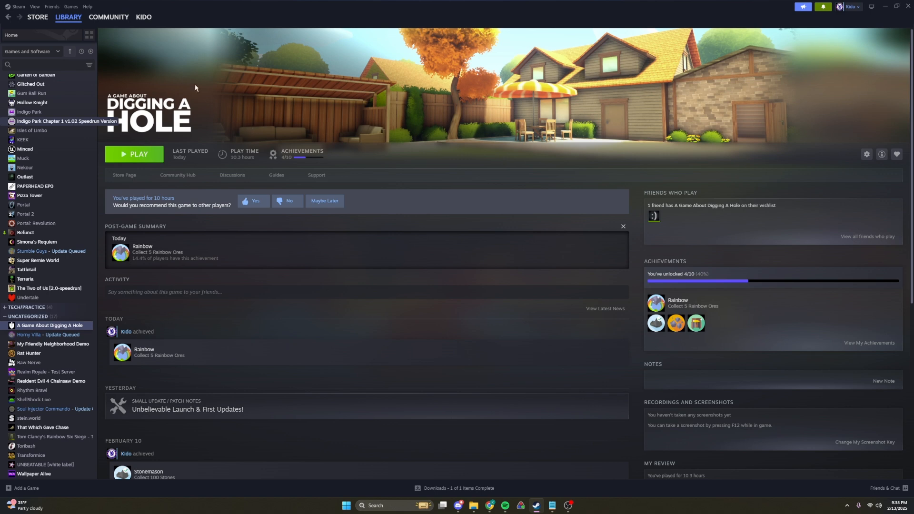
{"action": "left_click", "coordinate": [38, 65]}
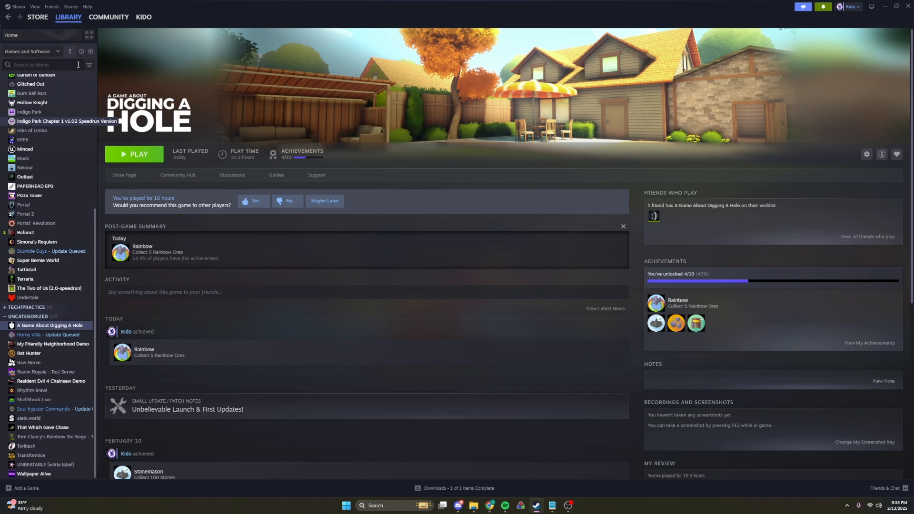
- In Steam's In Game settings, put the FPS counter top-left with high contrast colour on
{"action": "left_click", "coordinate": [17, 6]}
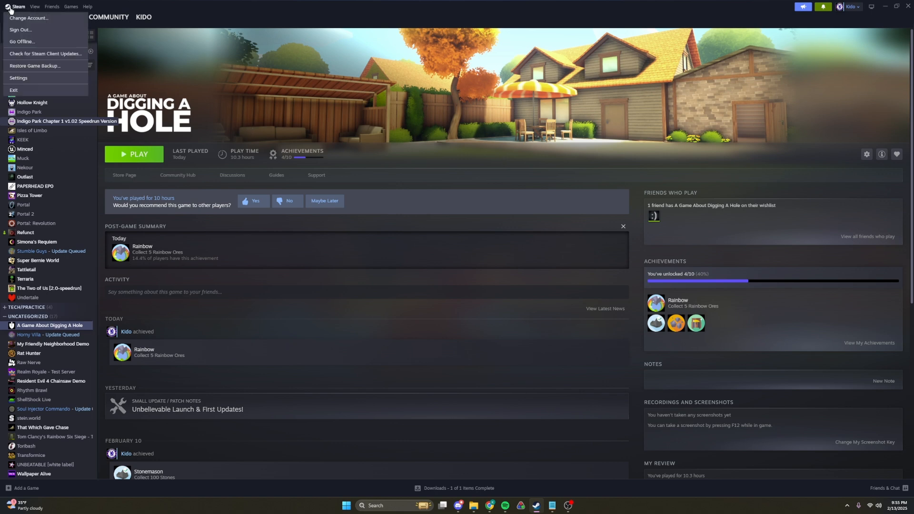
{"action": "left_click", "coordinate": [18, 78]}
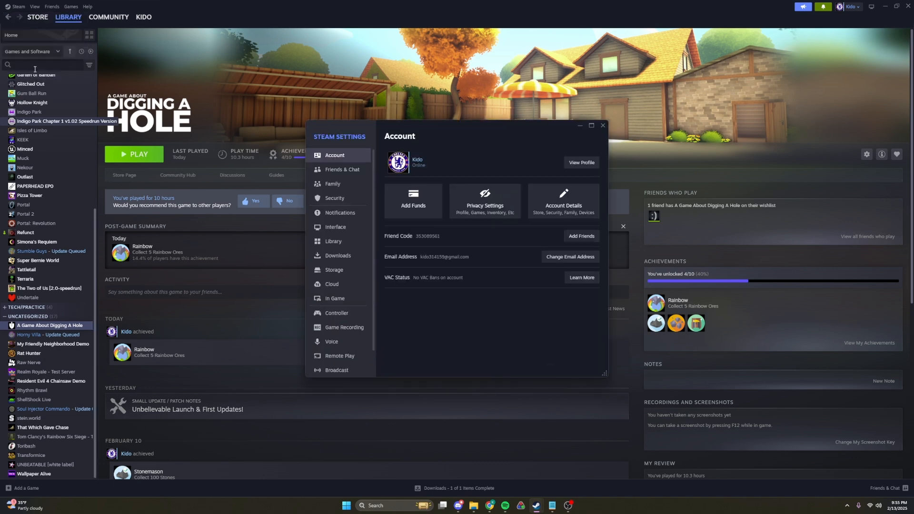
{"action": "left_click", "coordinate": [335, 299]}
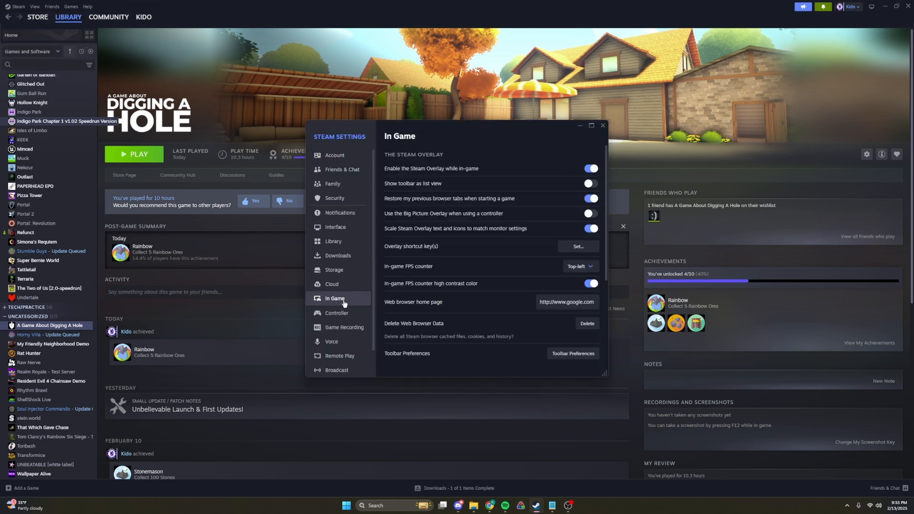
{"action": "mouse_move", "coordinate": [540, 266]}
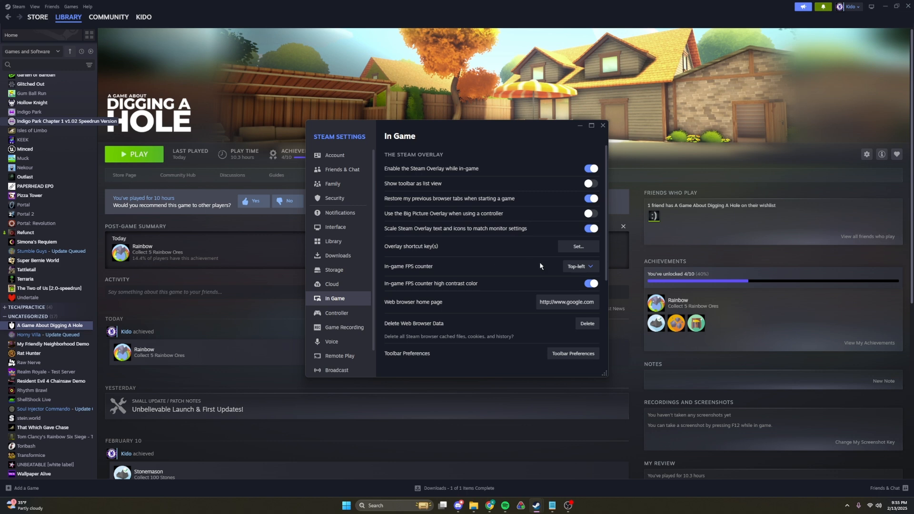
{"action": "mouse_move", "coordinate": [418, 270]}
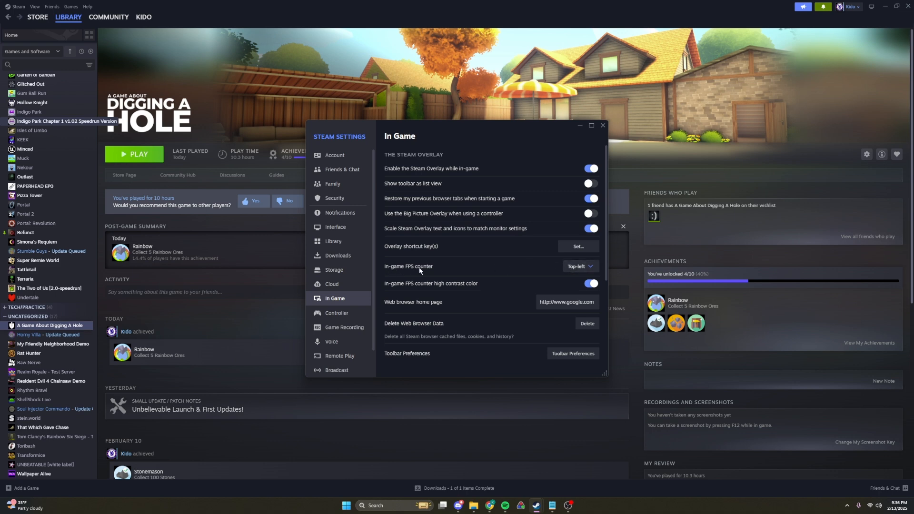
{"action": "mouse_move", "coordinate": [558, 264]}
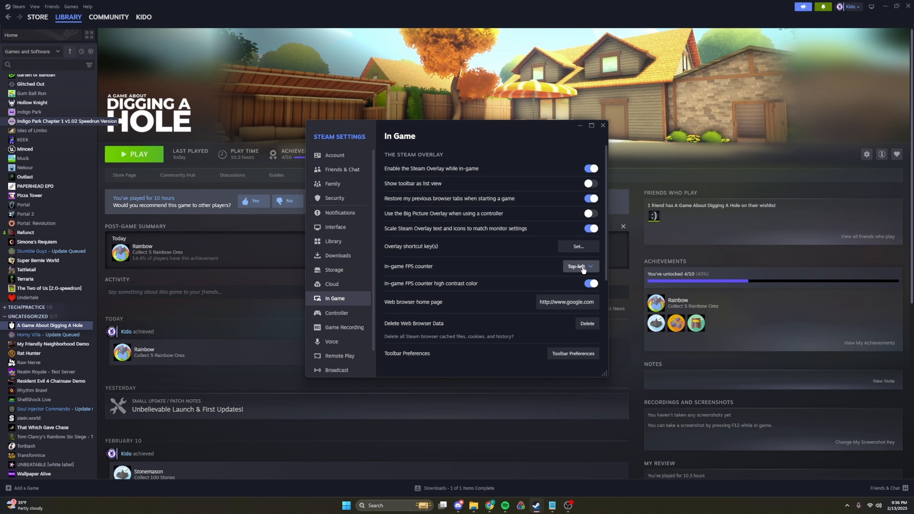
{"action": "mouse_move", "coordinate": [454, 265]}
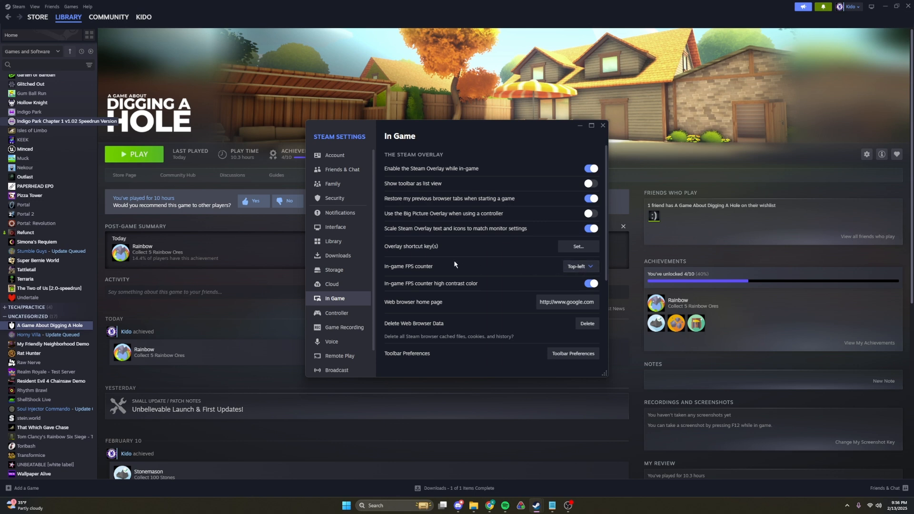
{"action": "mouse_move", "coordinate": [579, 267]}
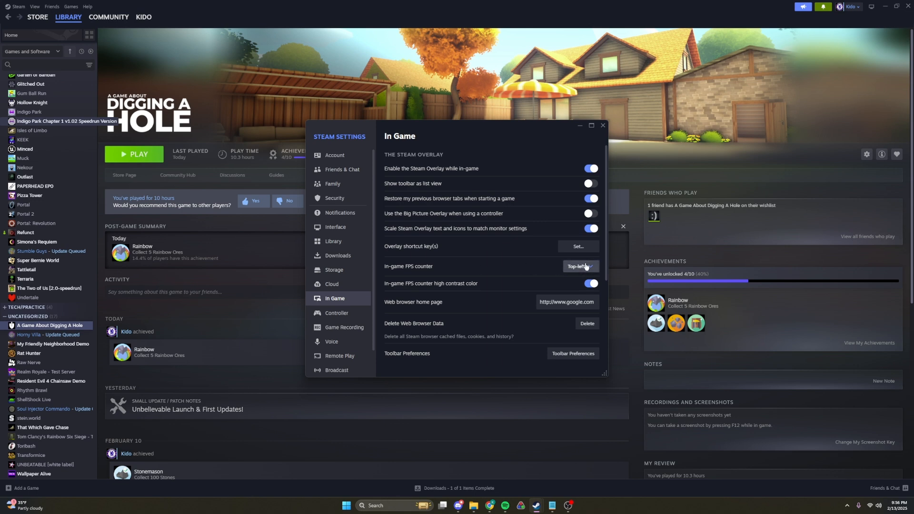
{"action": "left_click", "coordinate": [579, 265]}
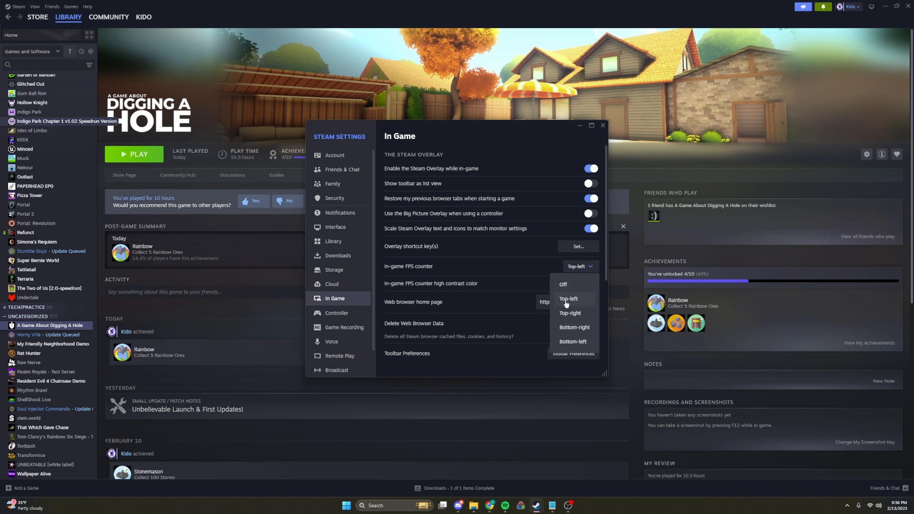
{"action": "mouse_move", "coordinate": [570, 313]}
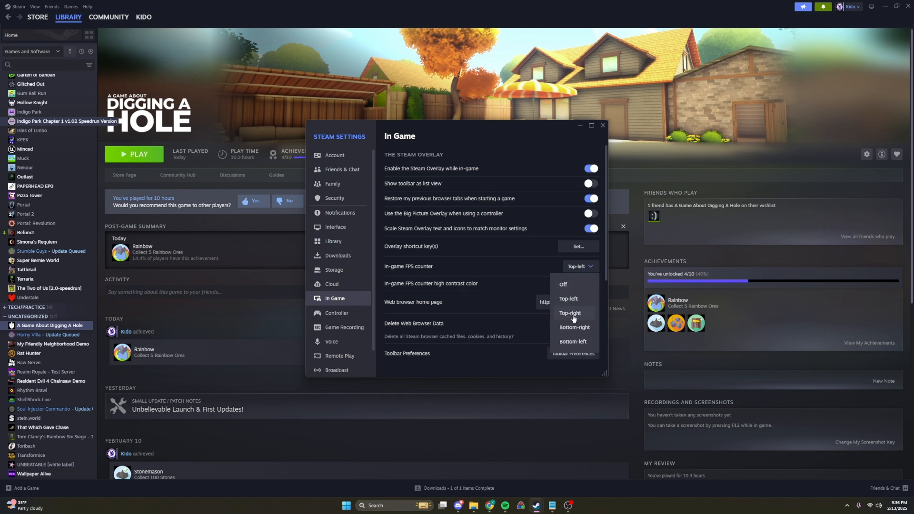
{"action": "mouse_move", "coordinate": [573, 300]}
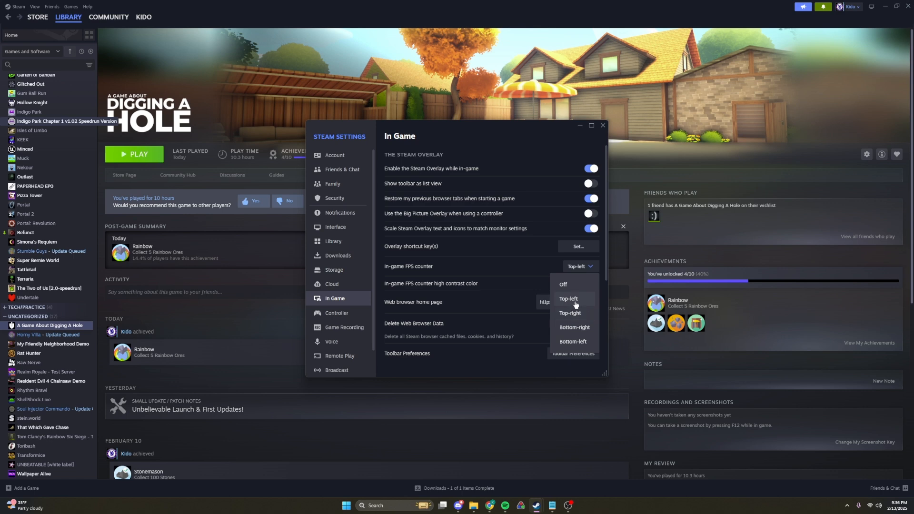
{"action": "left_click", "coordinate": [569, 299]}
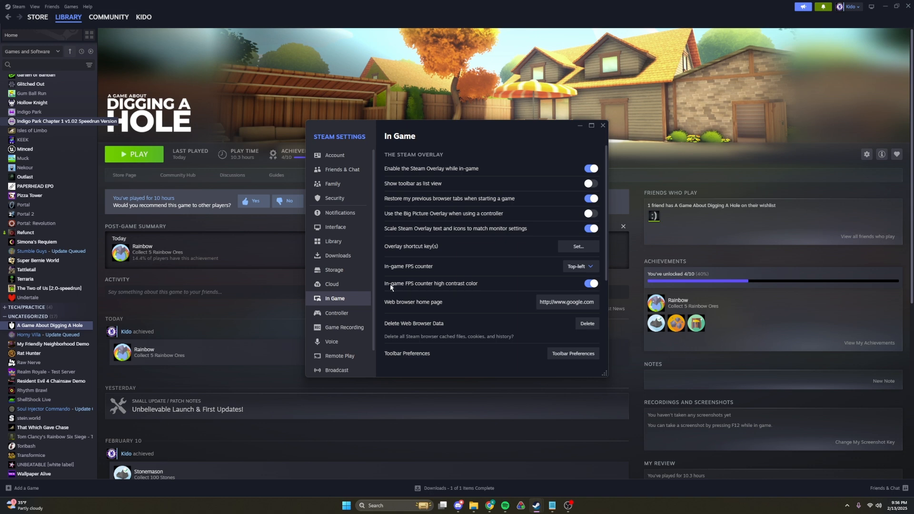
{"action": "mouse_move", "coordinate": [480, 287]}
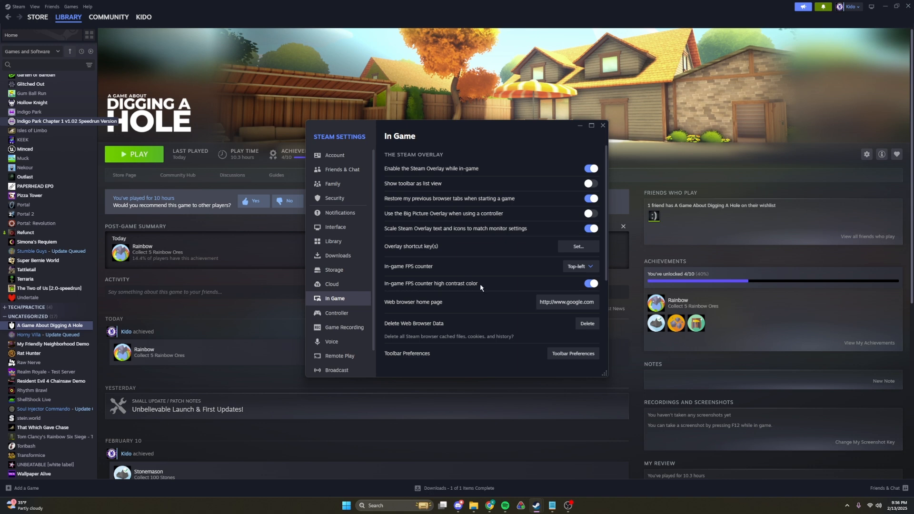
{"action": "left_click", "coordinate": [589, 285]}
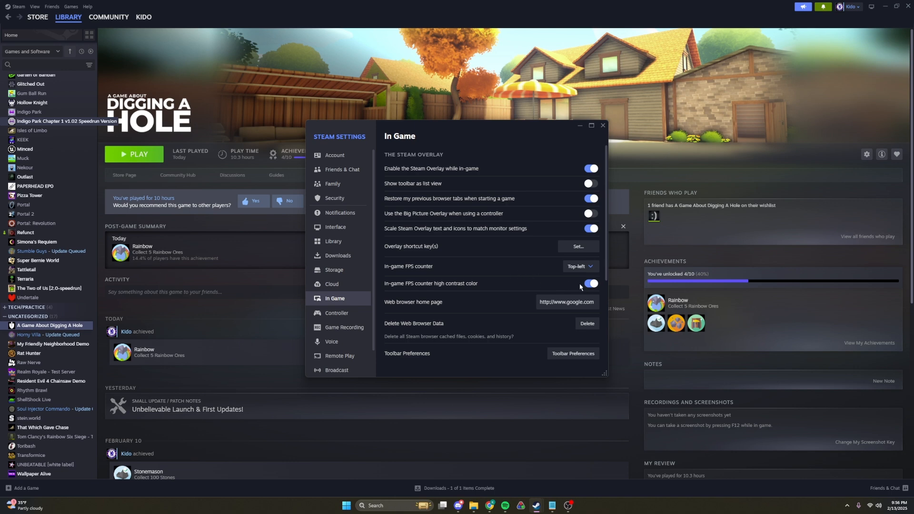
{"action": "mouse_move", "coordinate": [590, 294]}
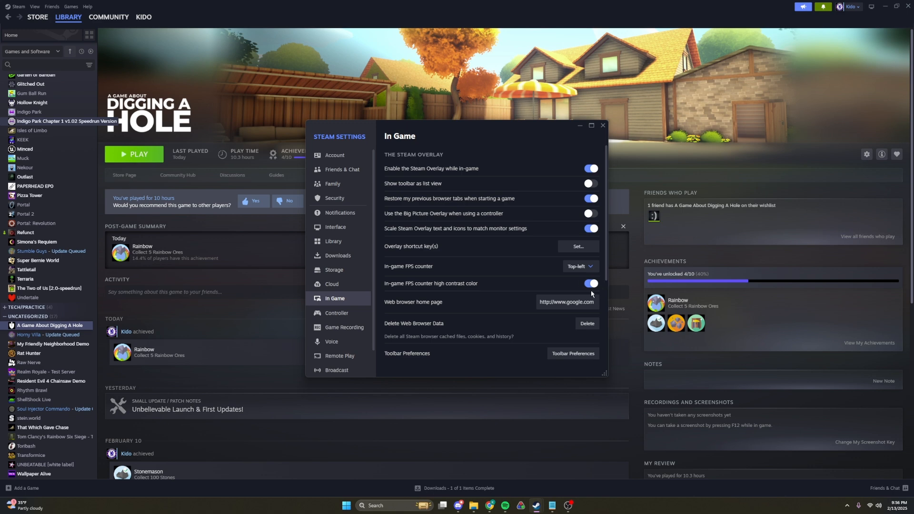
{"action": "mouse_move", "coordinate": [826, 334]}
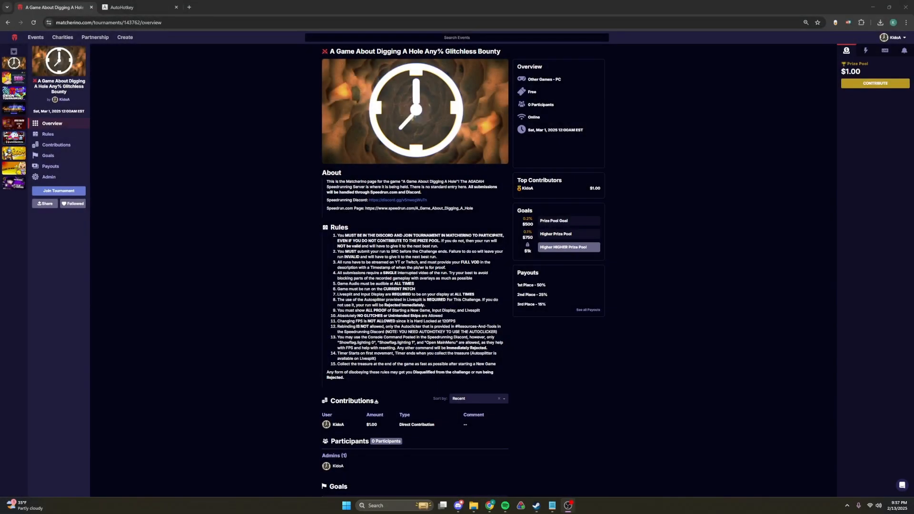
{"action": "mouse_move", "coordinate": [547, 353]}
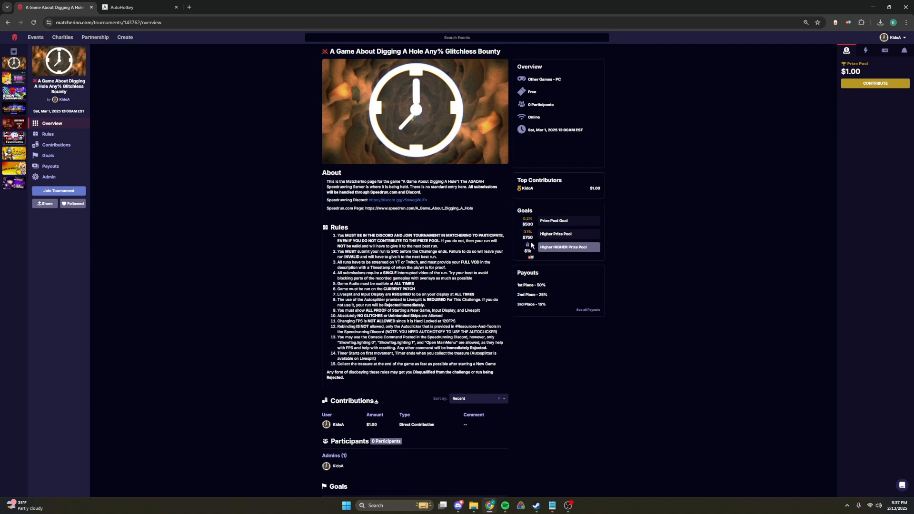
{"action": "mouse_move", "coordinate": [533, 229]}
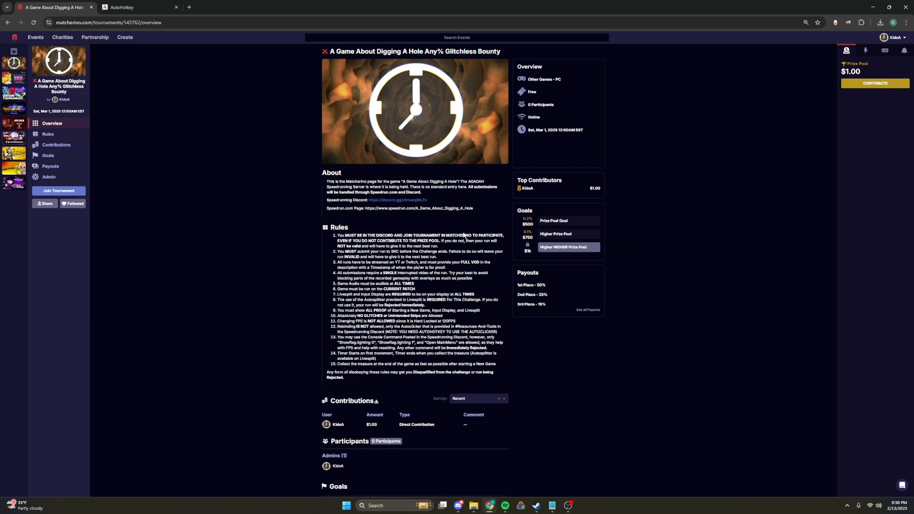
{"action": "mouse_move", "coordinate": [81, 191]}
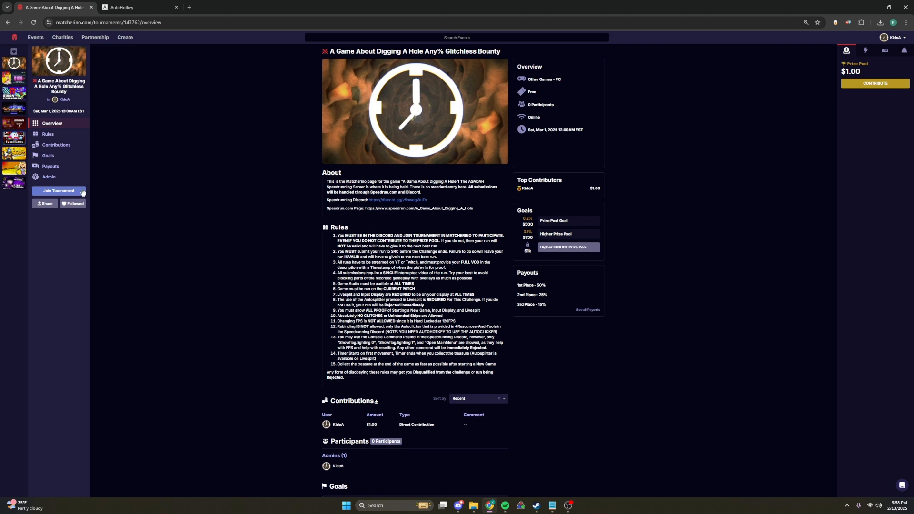
- Join the Any% Glitchless Bounty tournament, confirm, and dismiss the success popup
{"action": "left_click", "coordinate": [58, 192]}
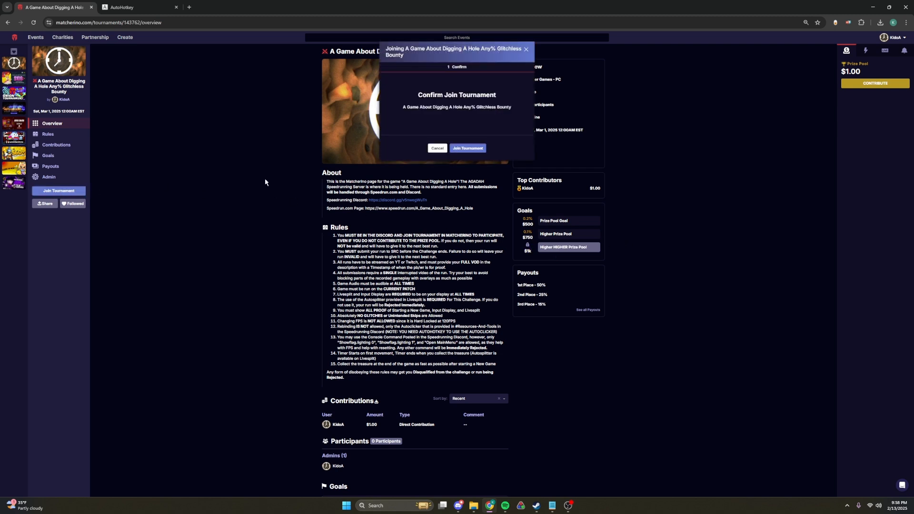
{"action": "left_click", "coordinate": [467, 148]}
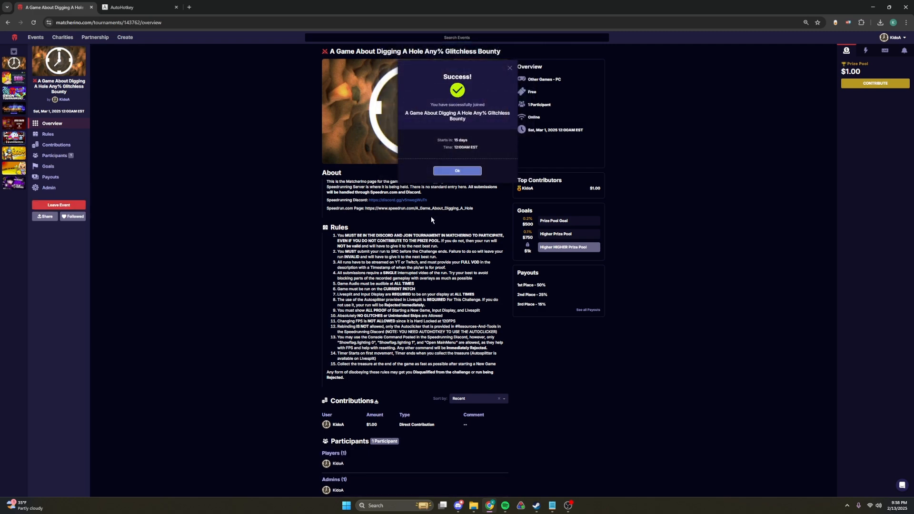
{"action": "mouse_move", "coordinate": [376, 470]}
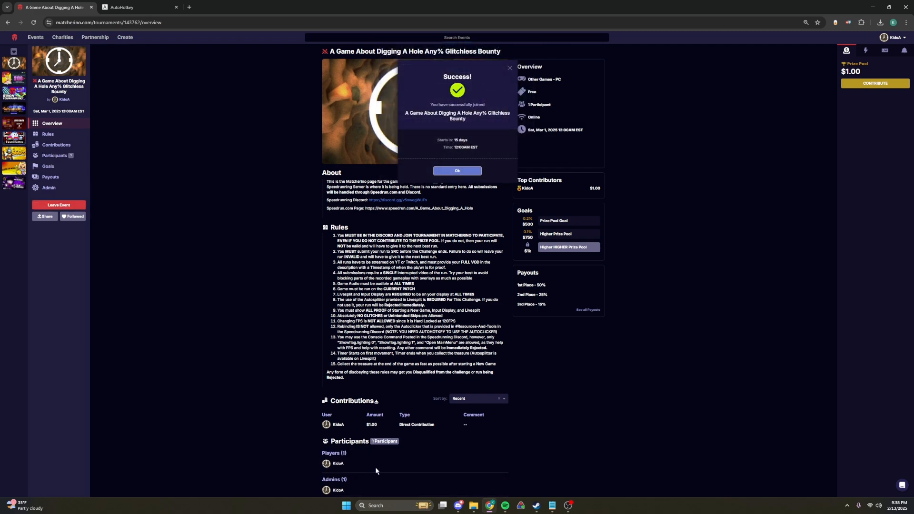
{"action": "left_click", "coordinate": [138, 8]}
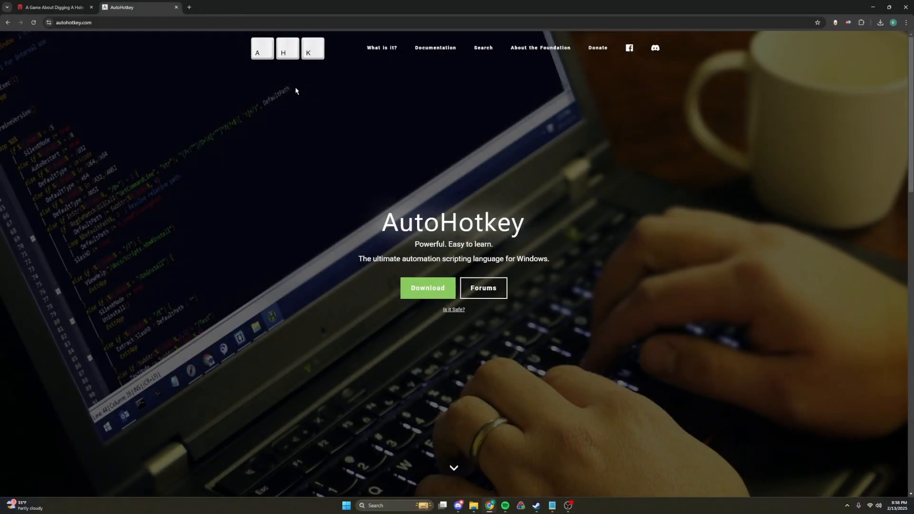
{"action": "mouse_move", "coordinate": [278, 91]}
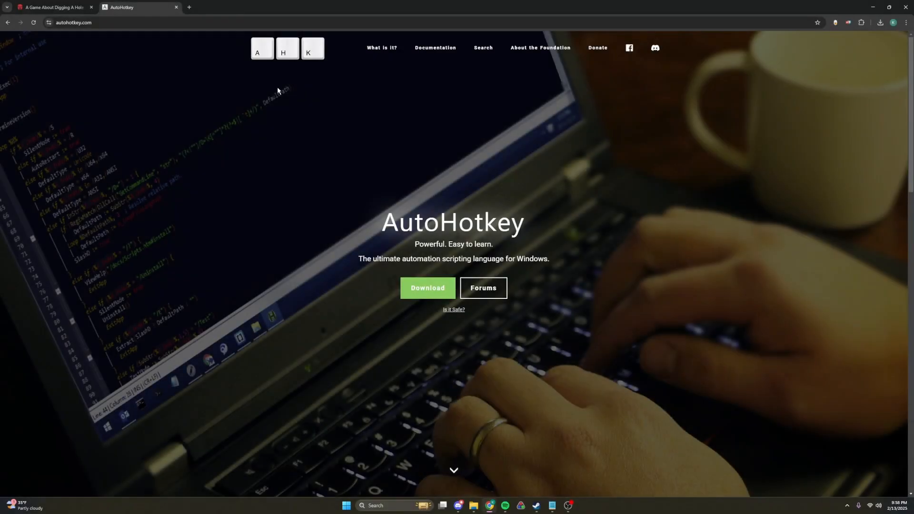
{"action": "mouse_move", "coordinate": [374, 183]}
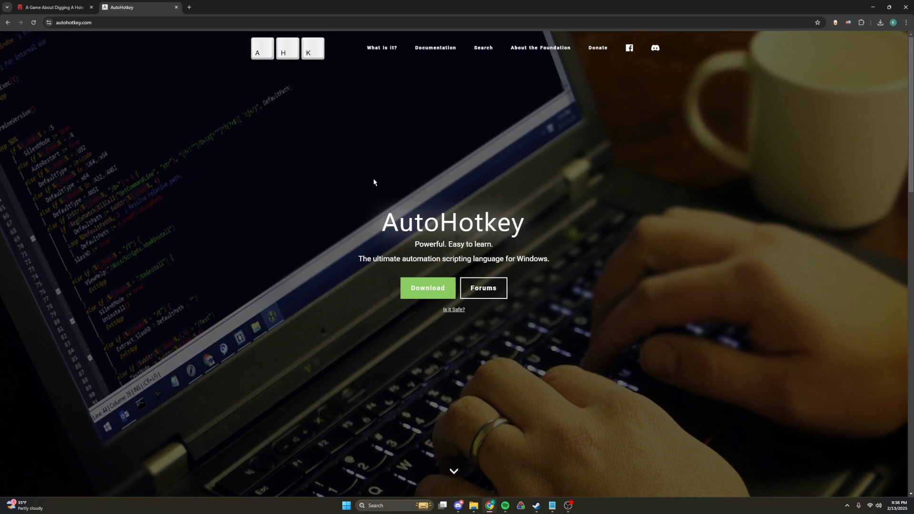
- Download and run the AutoHotkey v2.0 installer, then close AutoHotkey Dash
{"action": "left_click", "coordinate": [428, 288]}
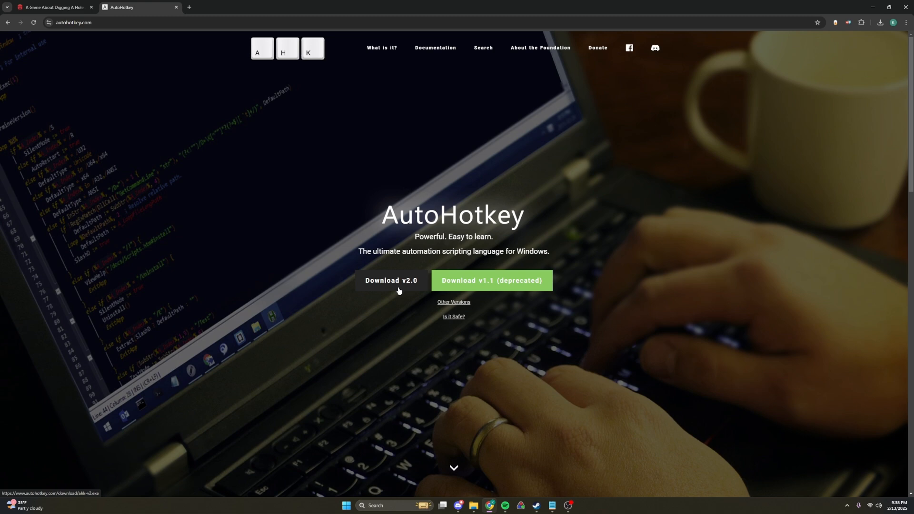
{"action": "mouse_move", "coordinate": [833, 47]}
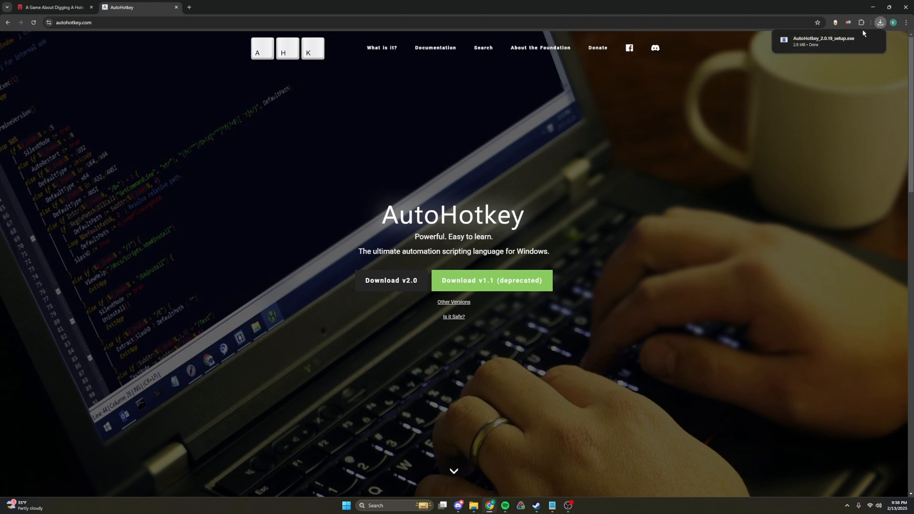
{"action": "left_click", "coordinate": [822, 41]}
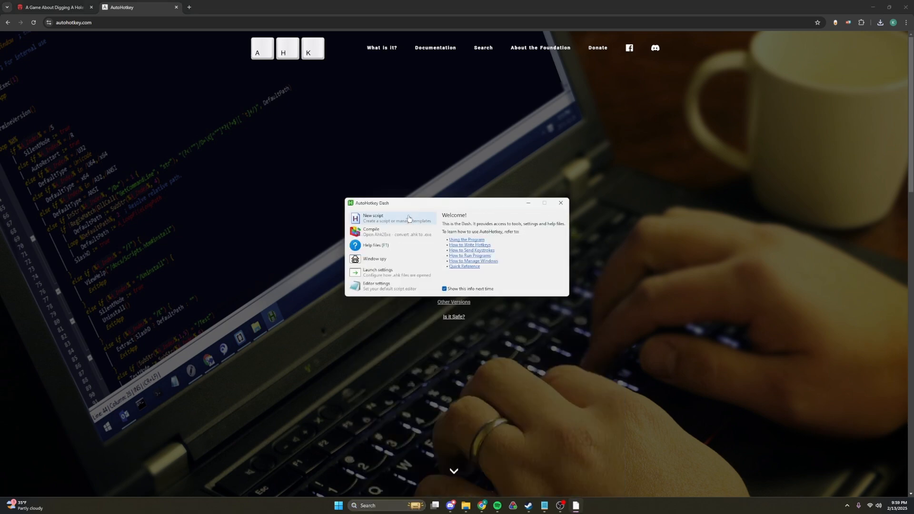
{"action": "left_click", "coordinate": [560, 202]}
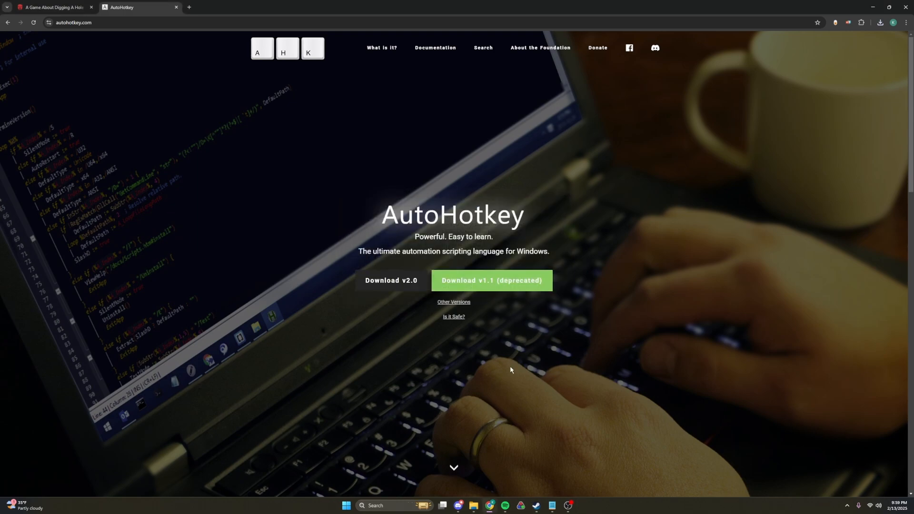
- Run AGADAHautoClicker.ahk from Discord, replace the old instance, and check the tray
{"action": "left_click", "coordinate": [458, 506]}
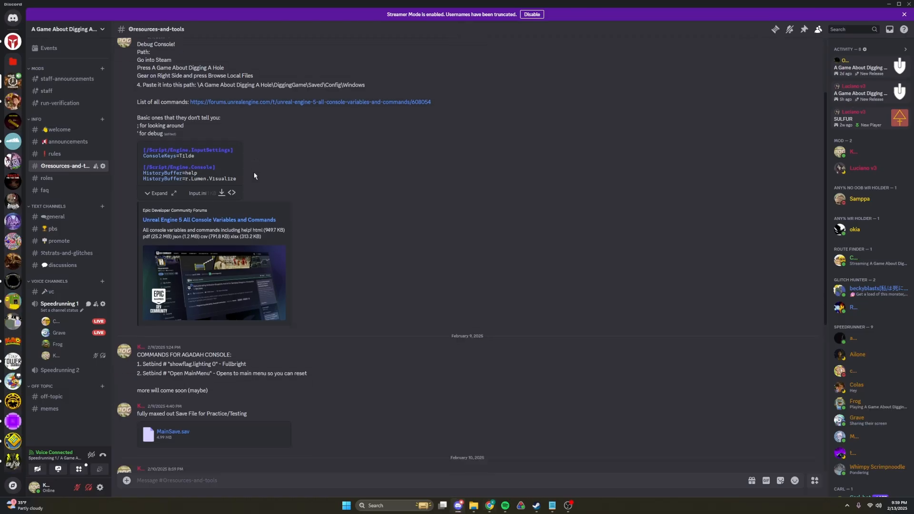
{"action": "scroll", "scroll_direction": "down", "scroll_amount": 3}
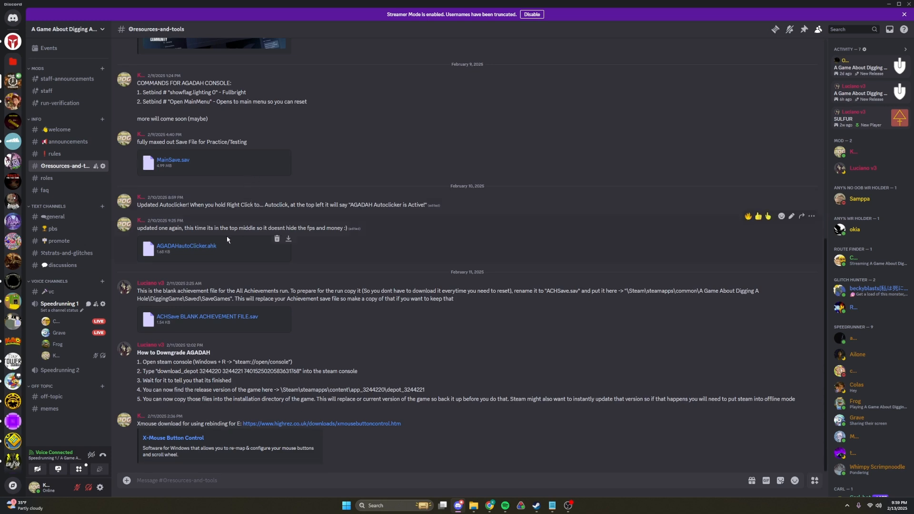
{"action": "mouse_move", "coordinate": [243, 251]}
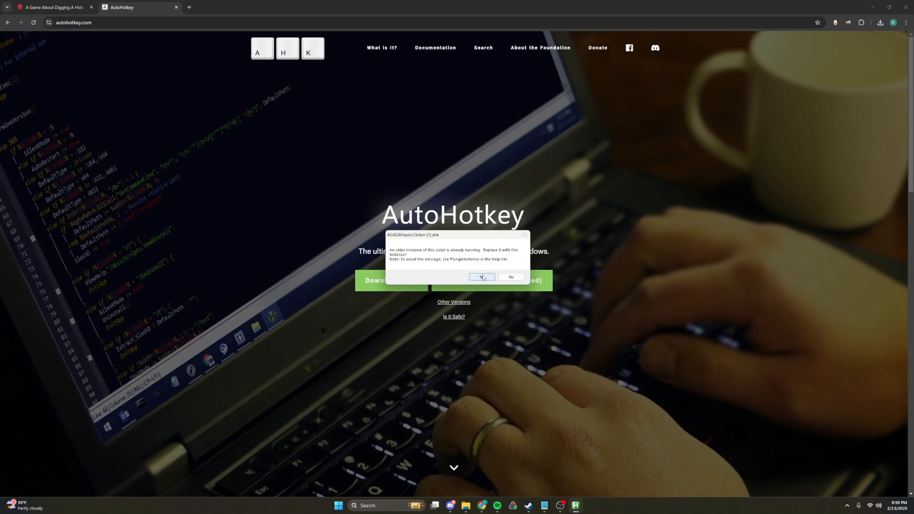
{"action": "left_click", "coordinate": [481, 277]}
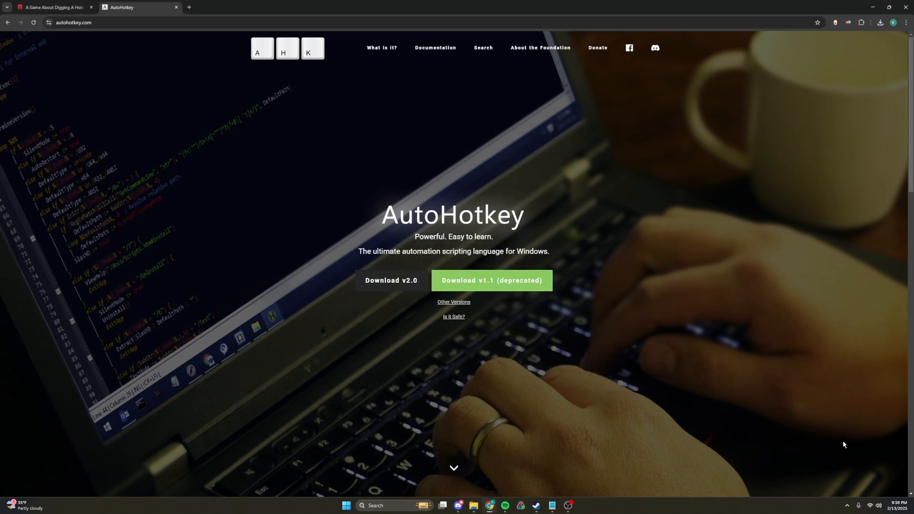
{"action": "left_click", "coordinate": [847, 505]}
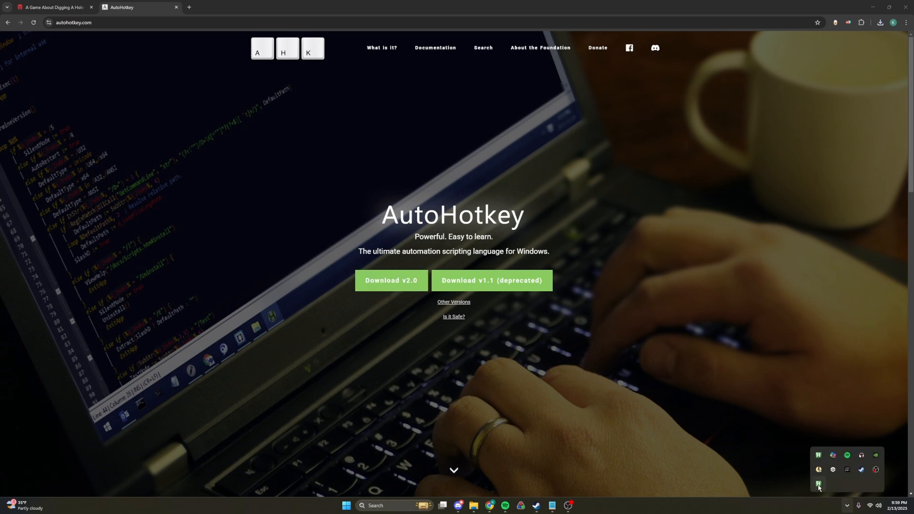
{"action": "mouse_move", "coordinate": [818, 485]}
{"action": "type", "text": "a"}
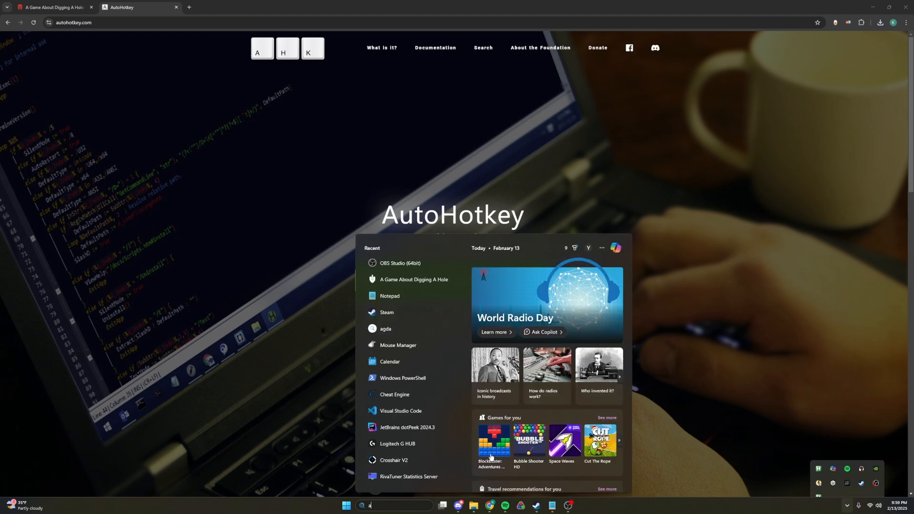
- Launch A Game About Digging A Hole, start a NEW GAME, and dig
{"action": "left_click", "coordinate": [413, 280]}
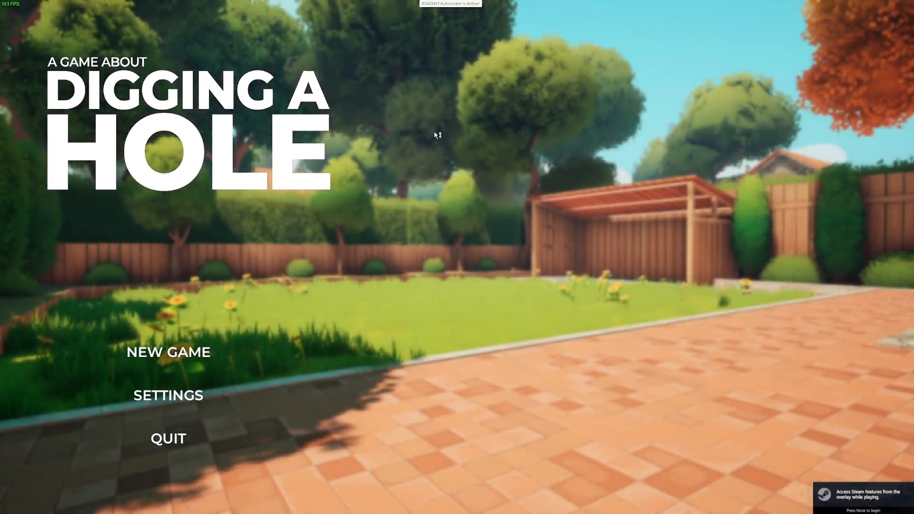
{"action": "mouse_move", "coordinate": [478, 19]}
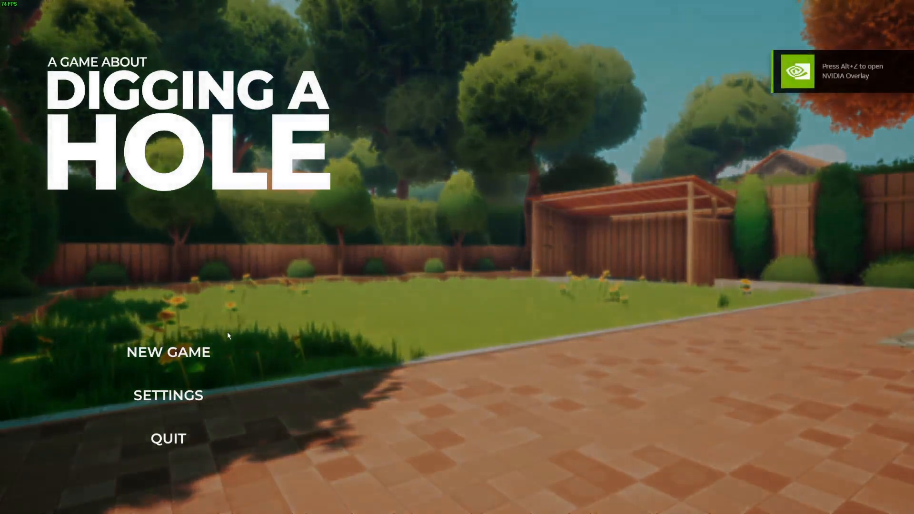
{"action": "left_click", "coordinate": [168, 351]}
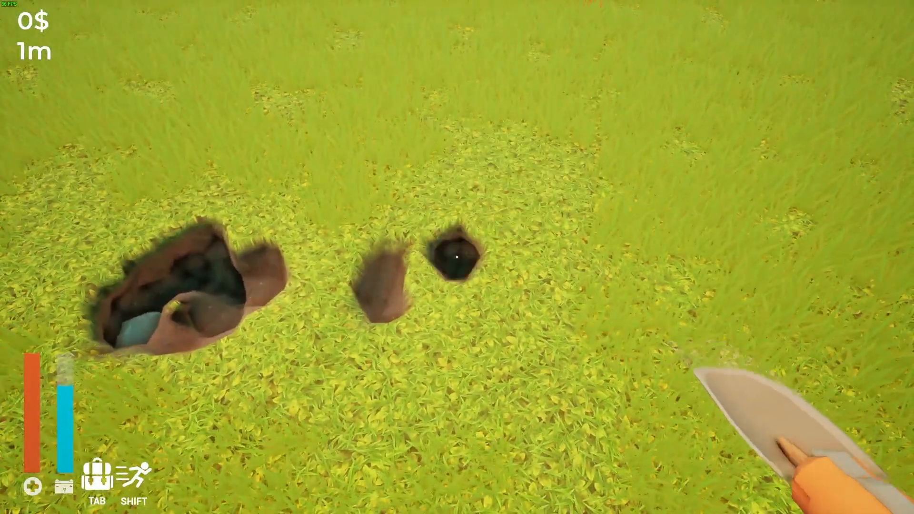
{"action": "left_click", "coordinate": [457, 256]}
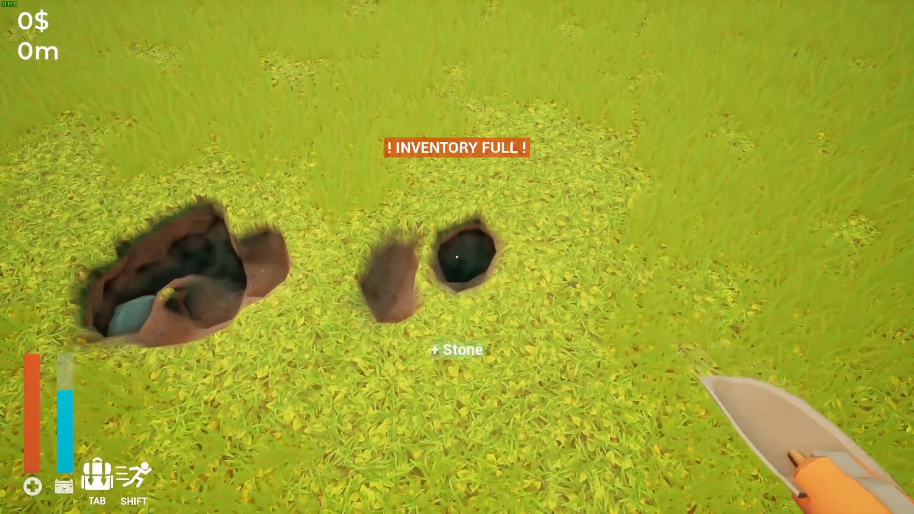